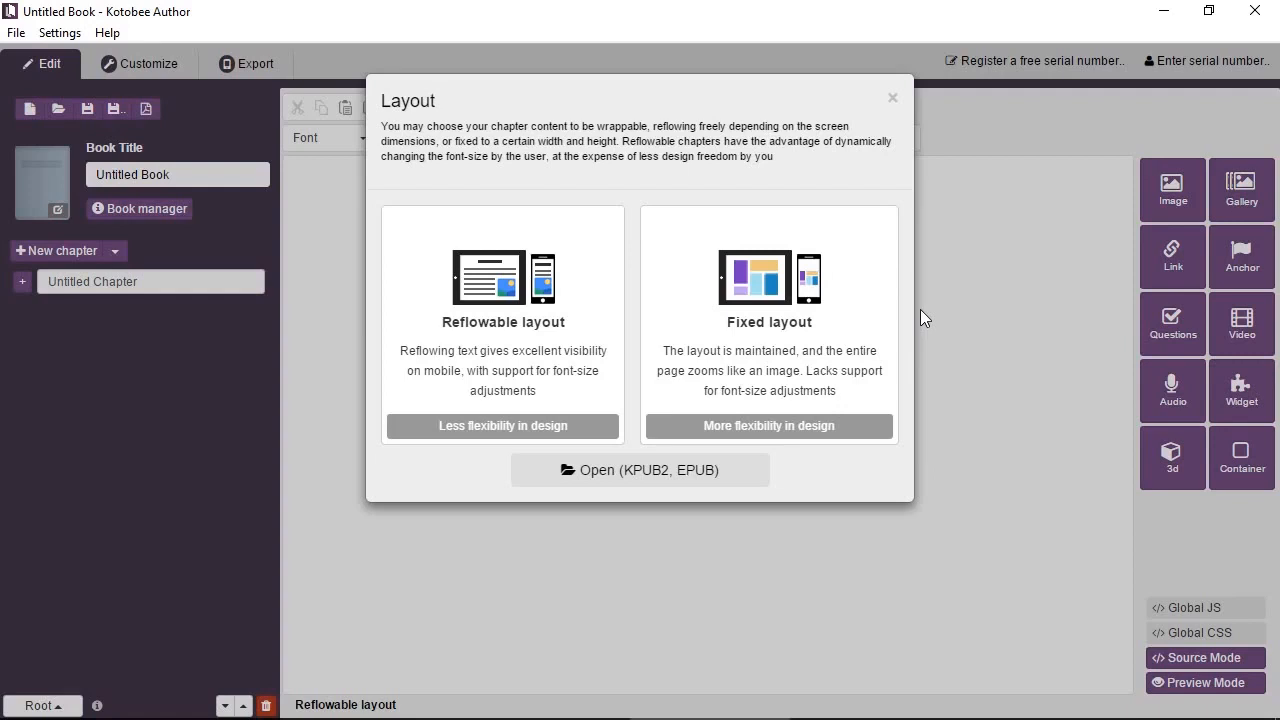
{"action": "mouse_move", "coordinate": [650, 299]}
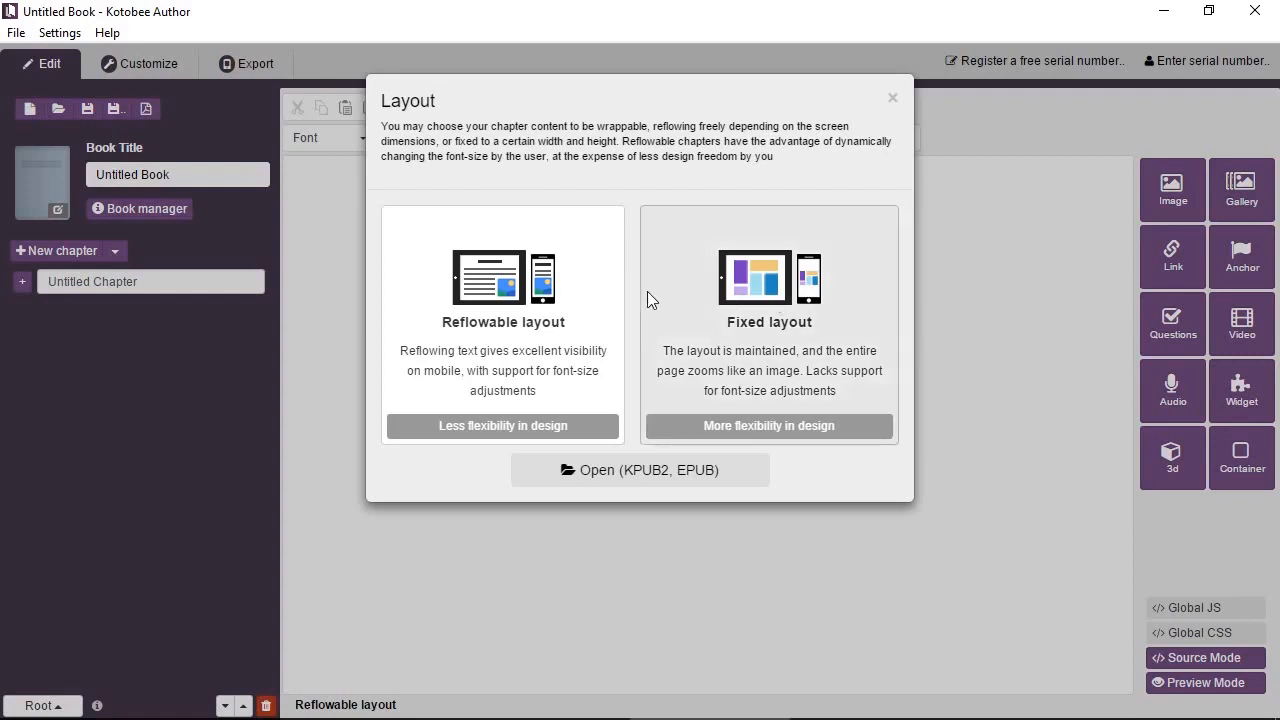
{"action": "mouse_move", "coordinate": [575, 318]}
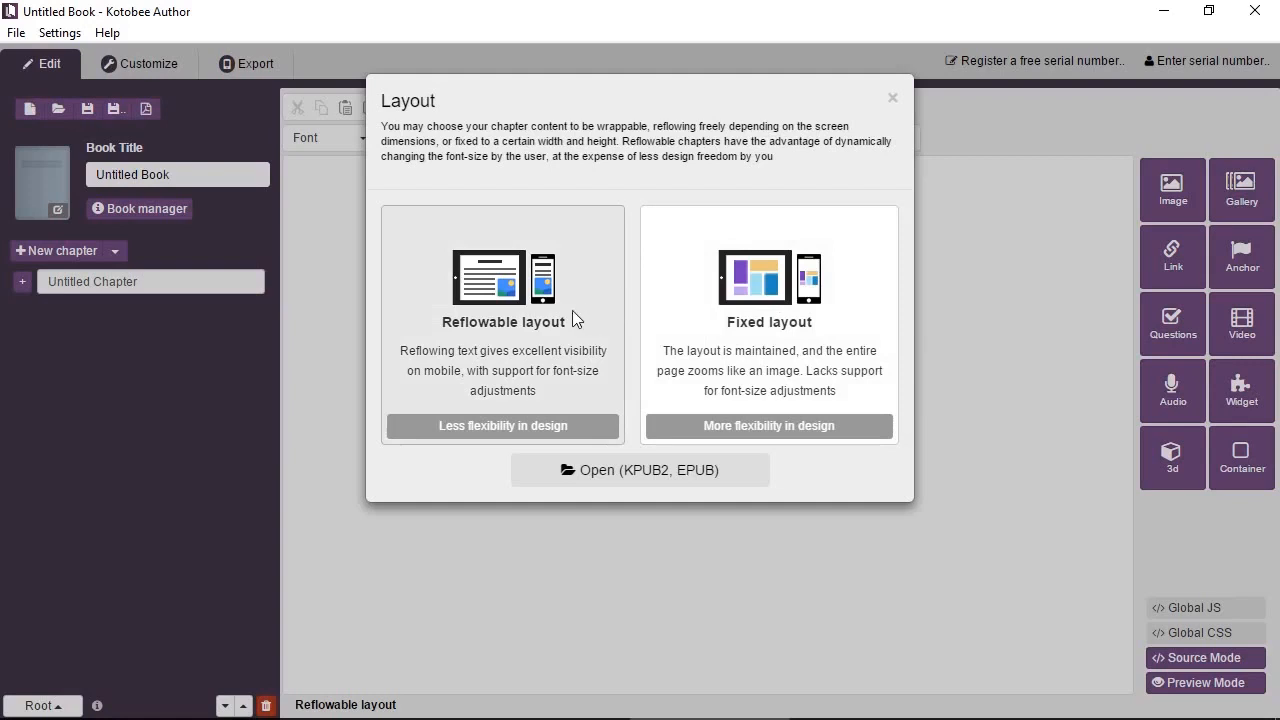
- Choose the Reflowable layout for the new chapter
{"action": "left_click", "coordinate": [503, 277]}
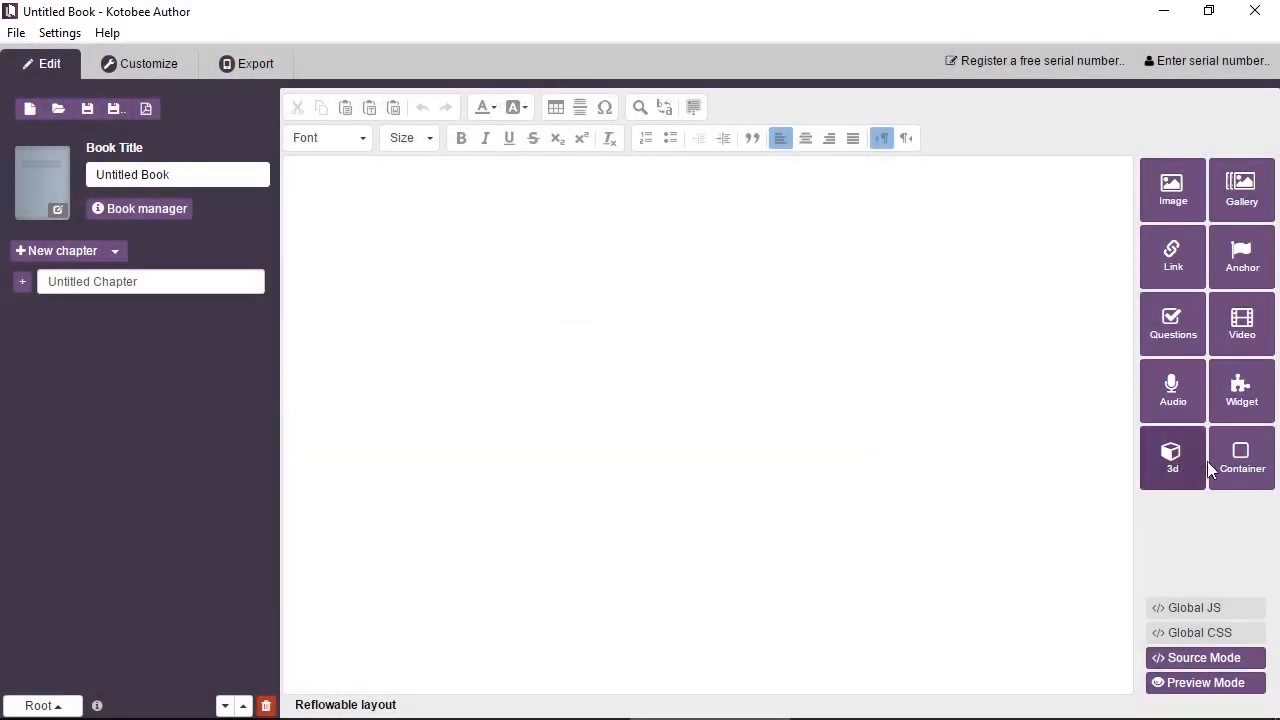
- Start a new container set to expand vertically with a height of 300 px
{"action": "left_click", "coordinate": [1241, 457]}
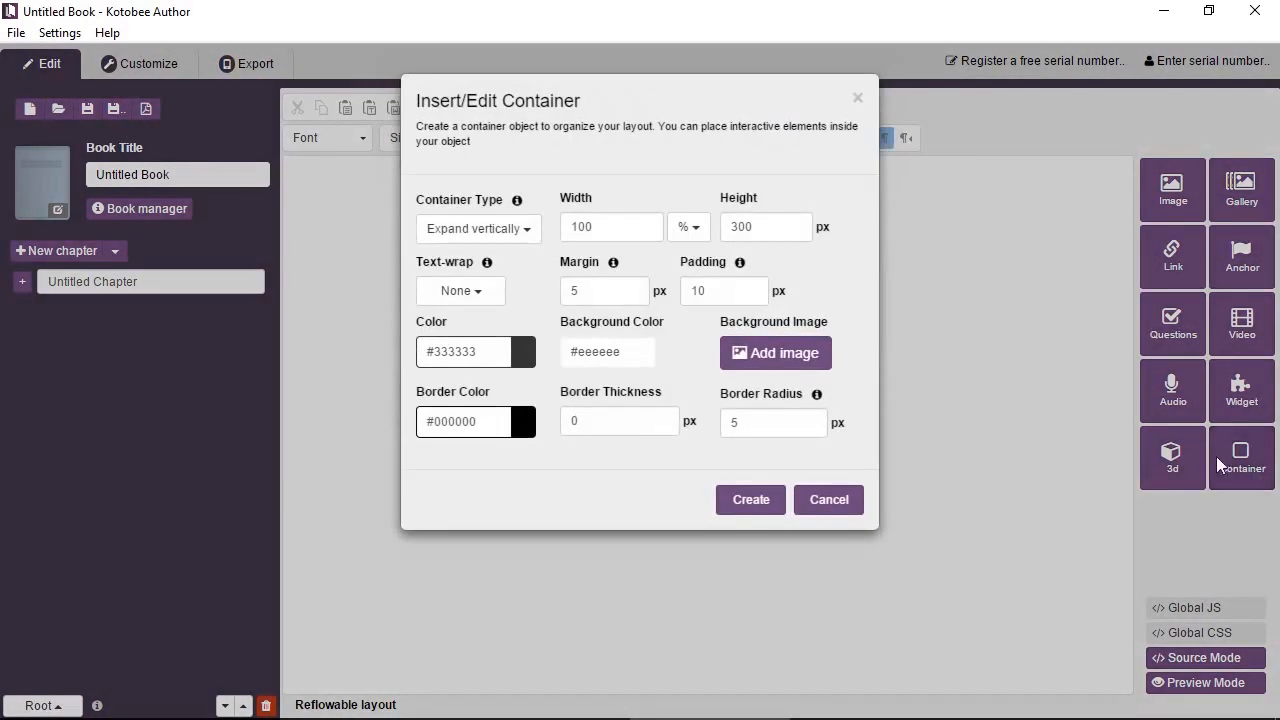
{"action": "mouse_move", "coordinate": [632, 262]}
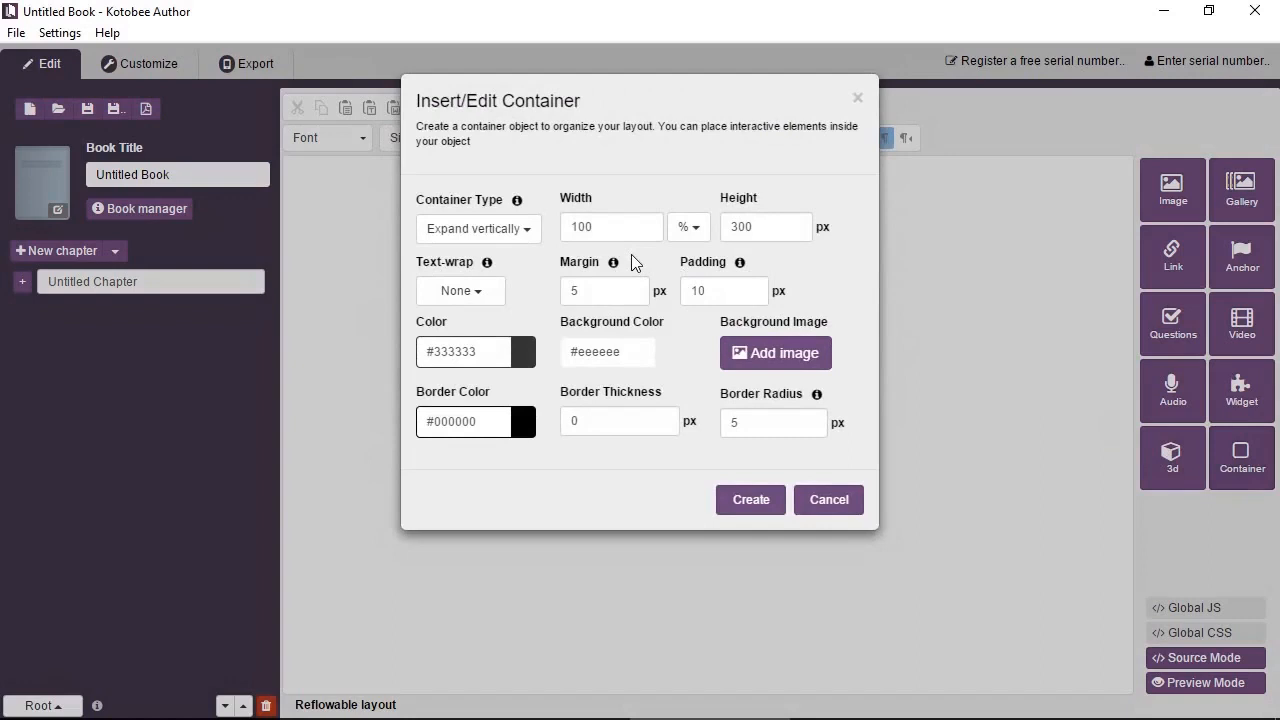
{"action": "mouse_move", "coordinate": [552, 248]}
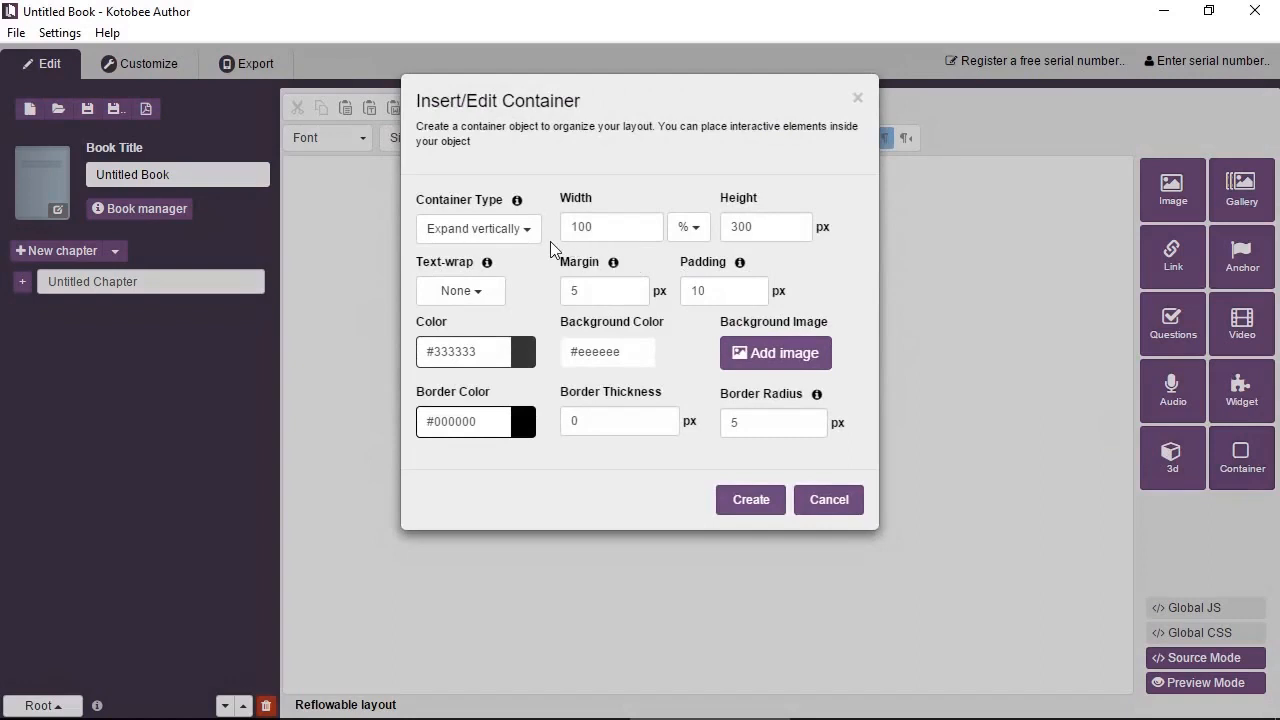
{"action": "left_click", "coordinate": [478, 228]}
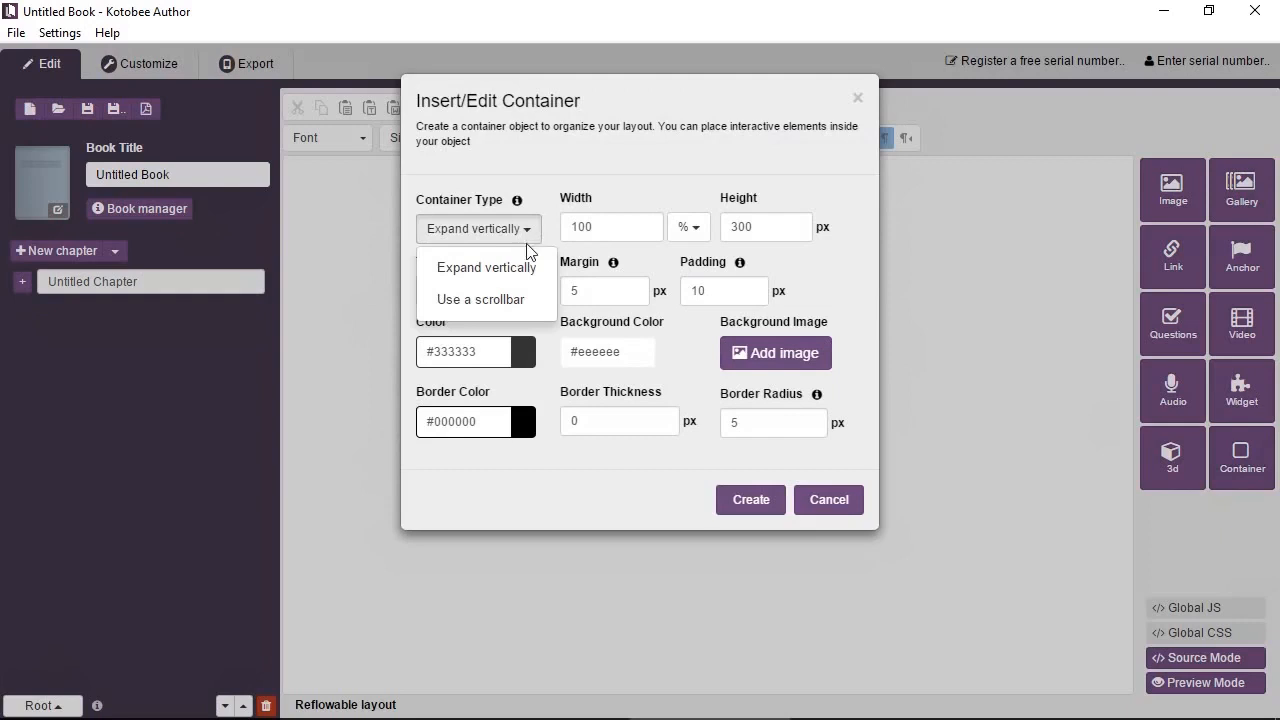
{"action": "mouse_move", "coordinate": [485, 267]}
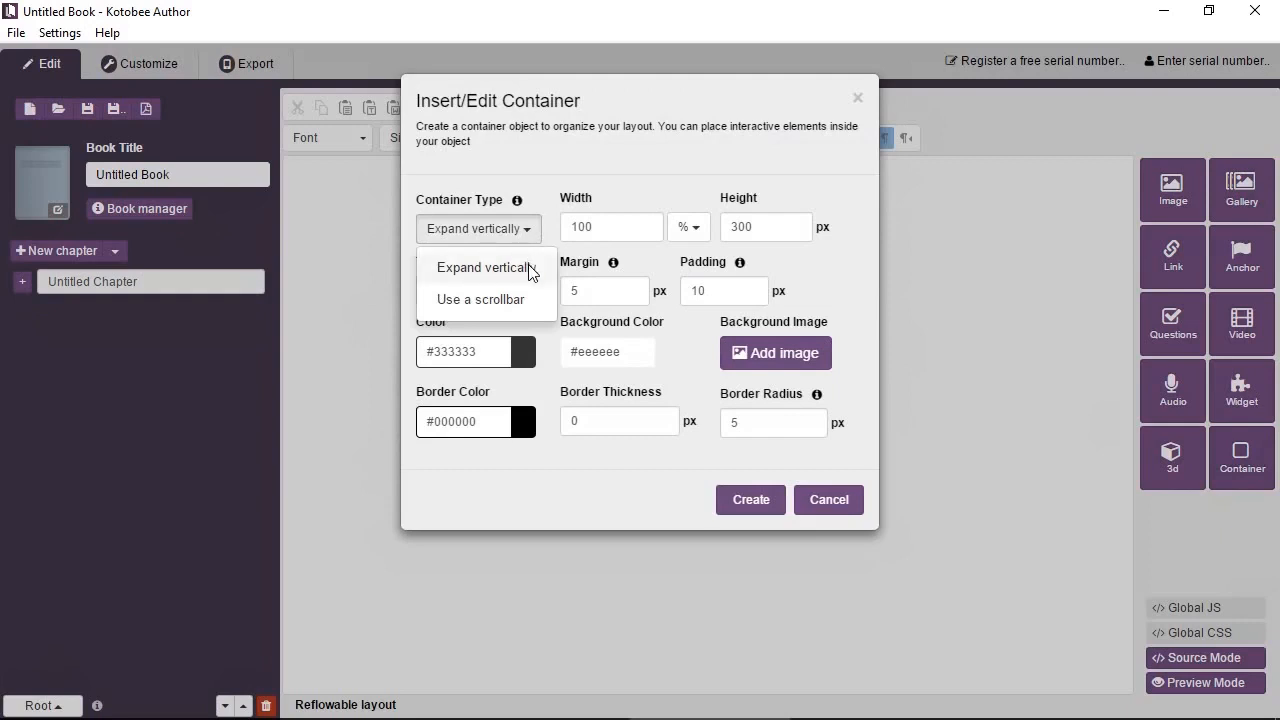
{"action": "mouse_move", "coordinate": [530, 275]}
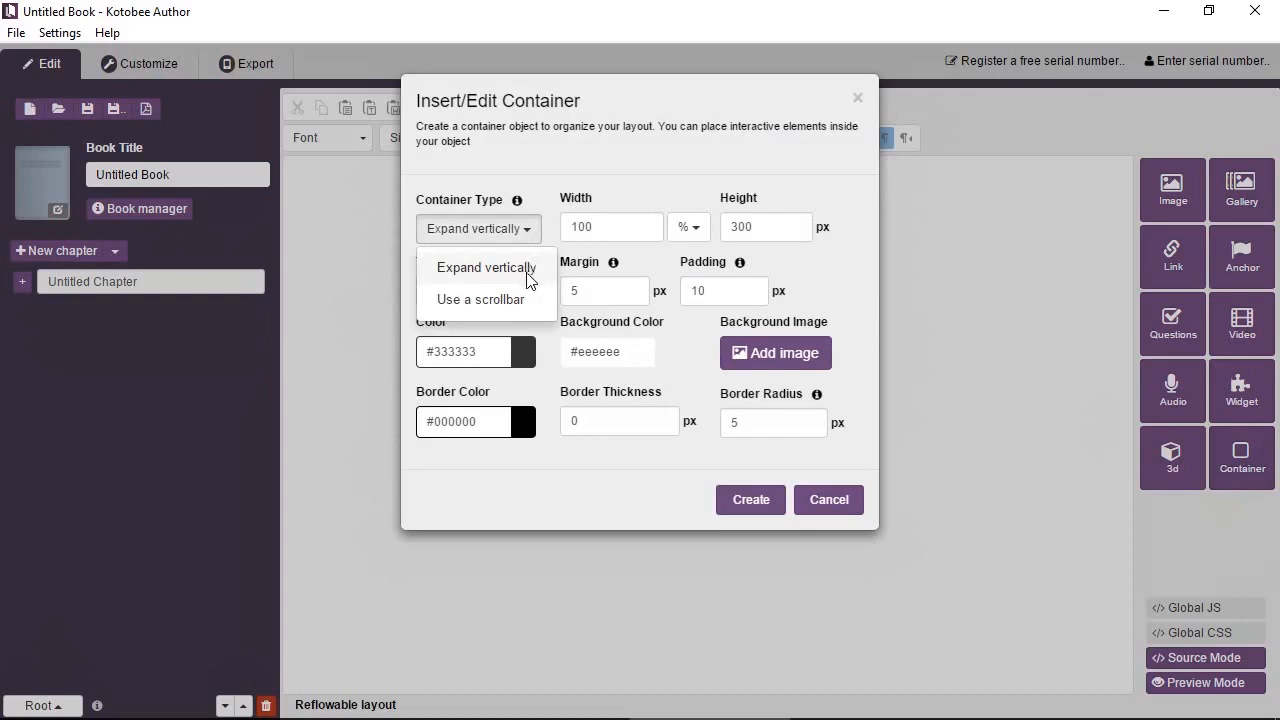
{"action": "mouse_move", "coordinate": [481, 299]}
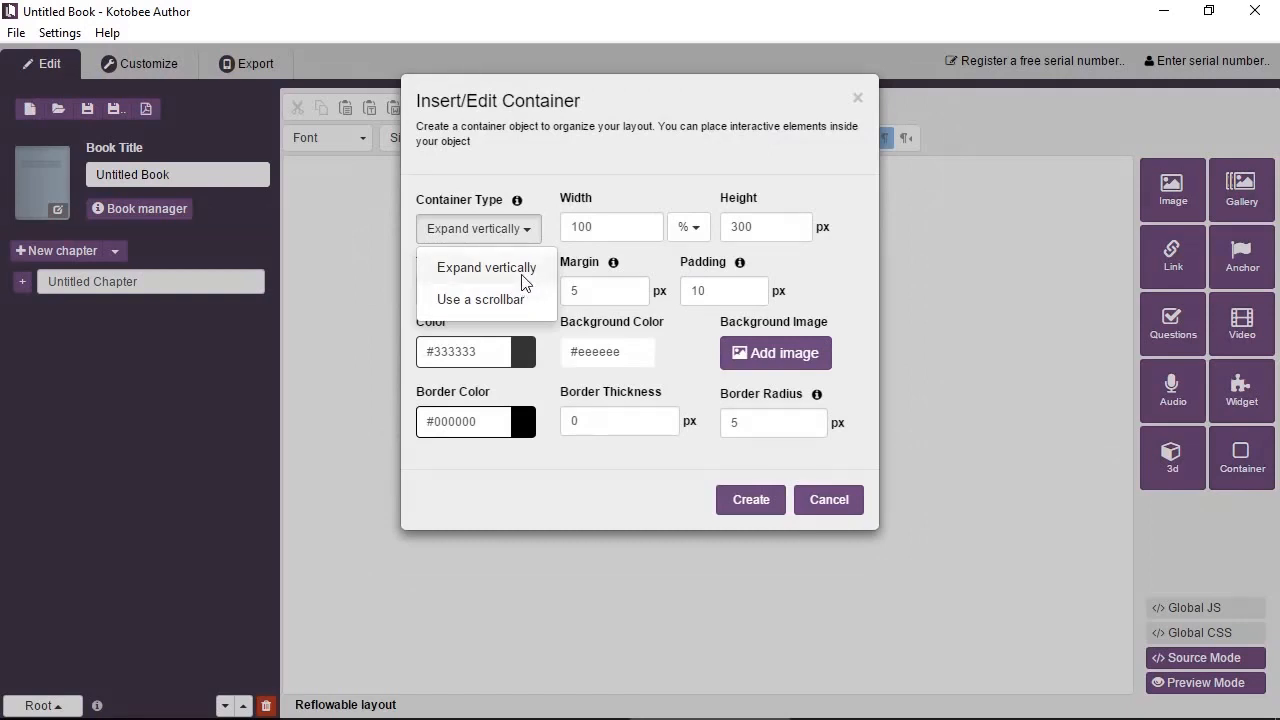
{"action": "left_click", "coordinate": [486, 267]}
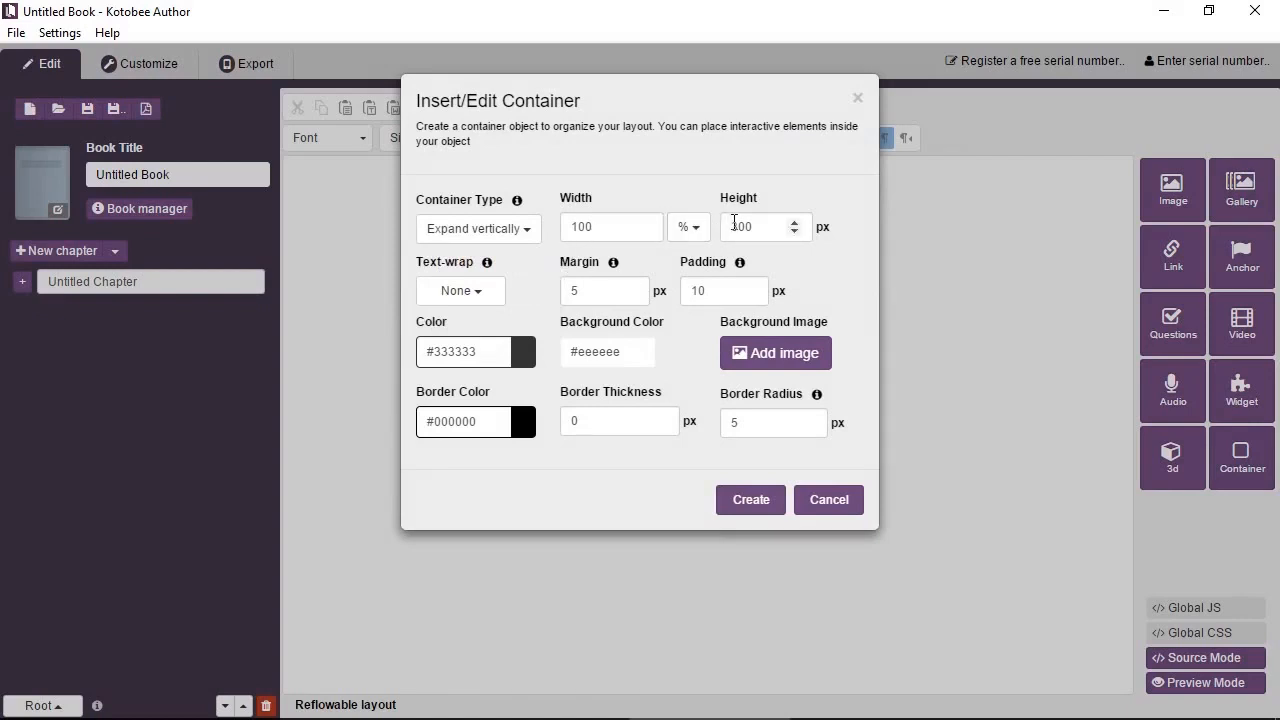
{"action": "type", "text": "300"}
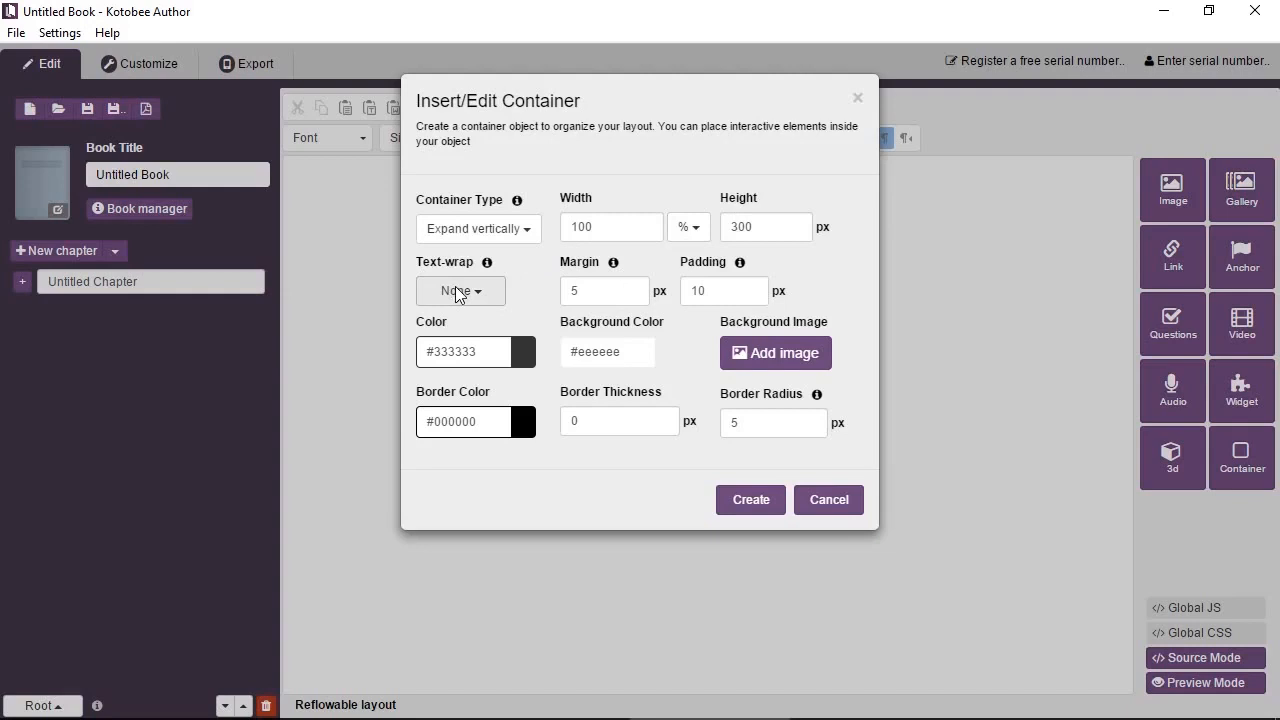
{"action": "mouse_move", "coordinate": [465, 294]}
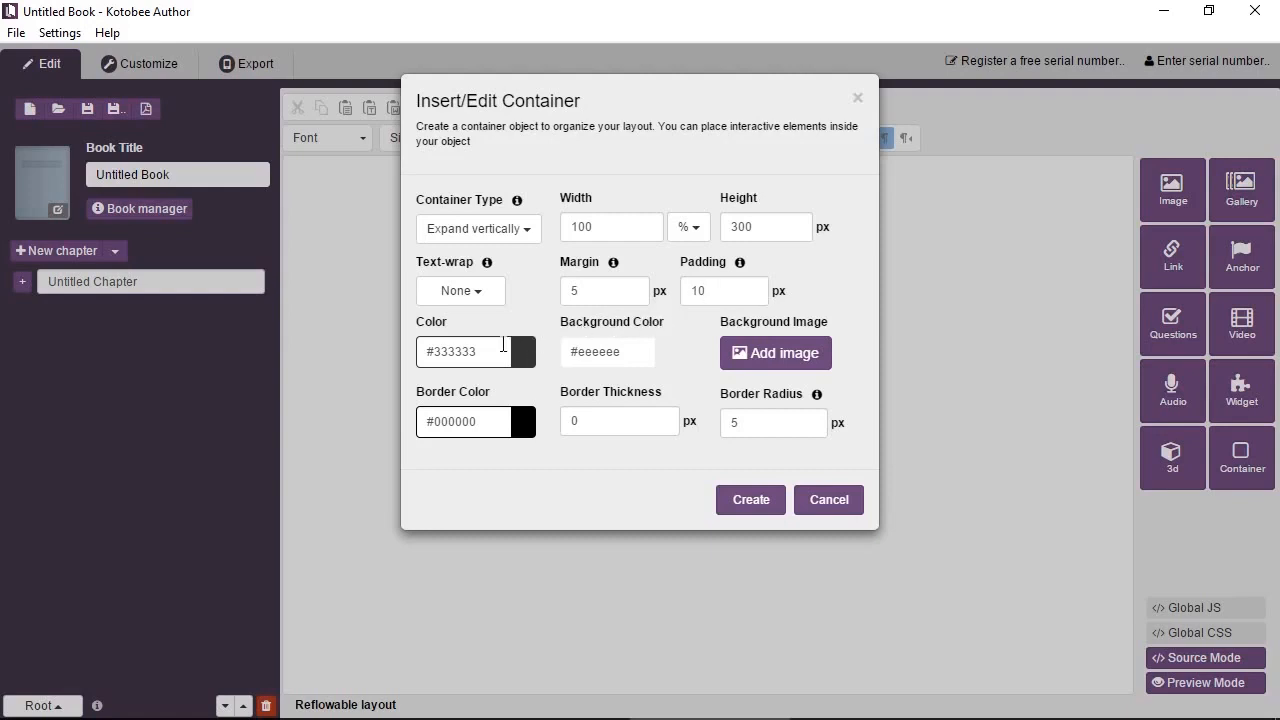
{"action": "mouse_move", "coordinate": [546, 358]}
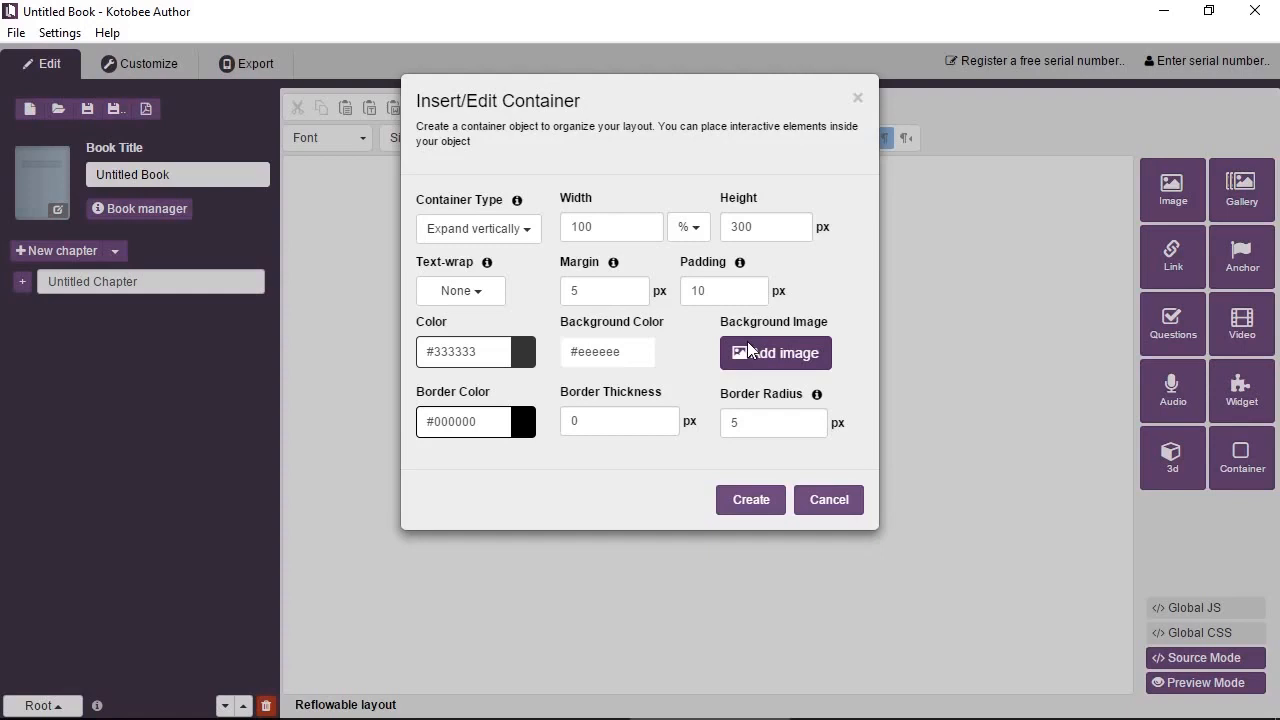
{"action": "mouse_move", "coordinate": [543, 449]}
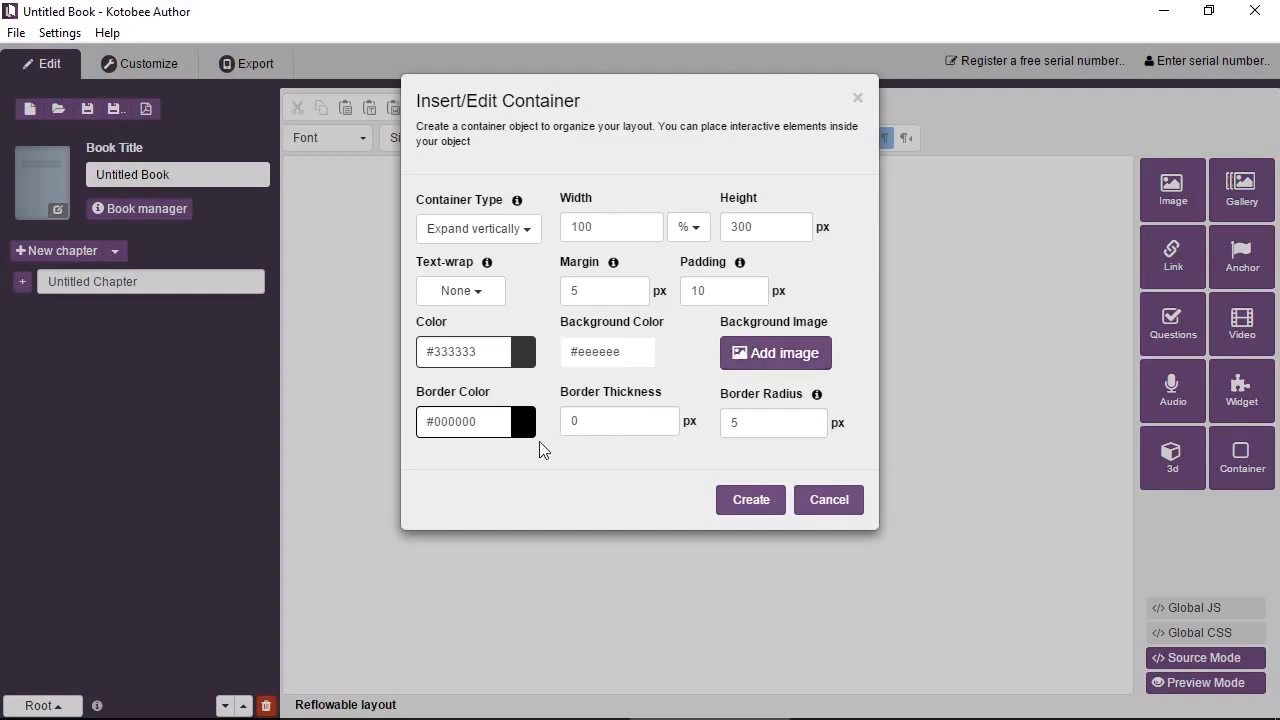
- Give the container a light-blue background (#c6ecf5) and create it in the chapter
{"action": "left_click", "coordinate": [765, 421]}
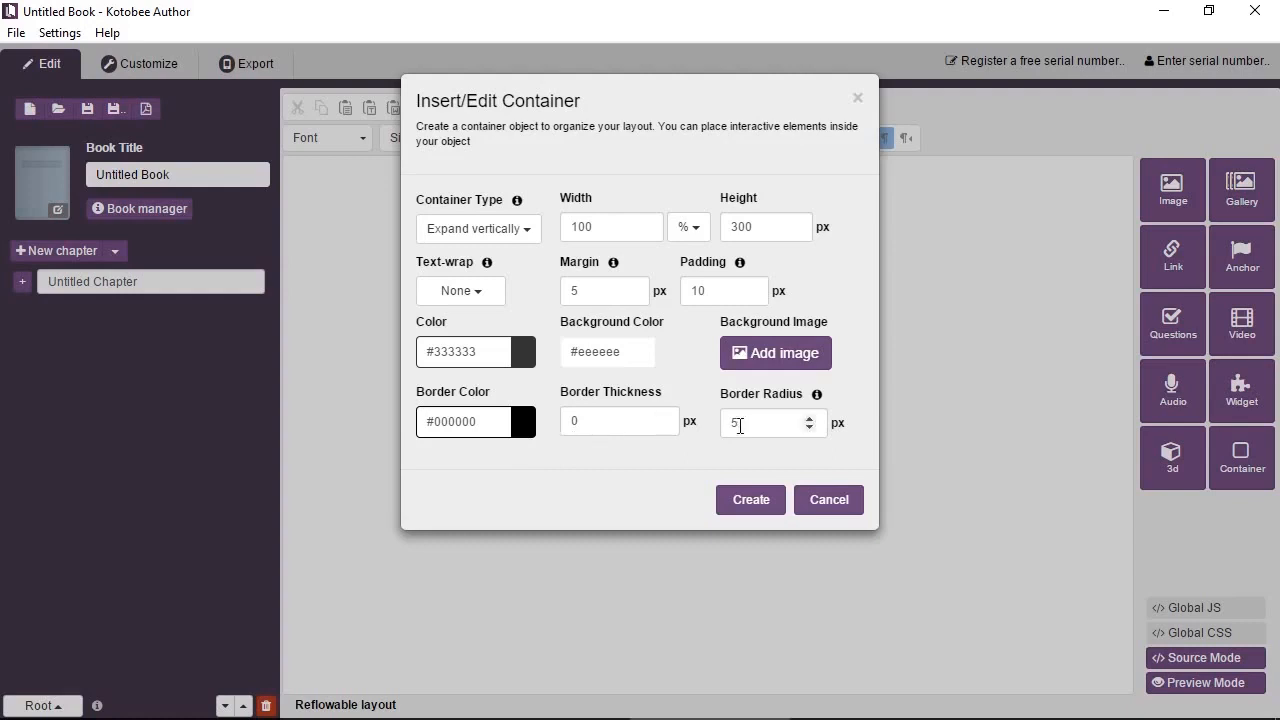
{"action": "mouse_move", "coordinate": [650, 395]}
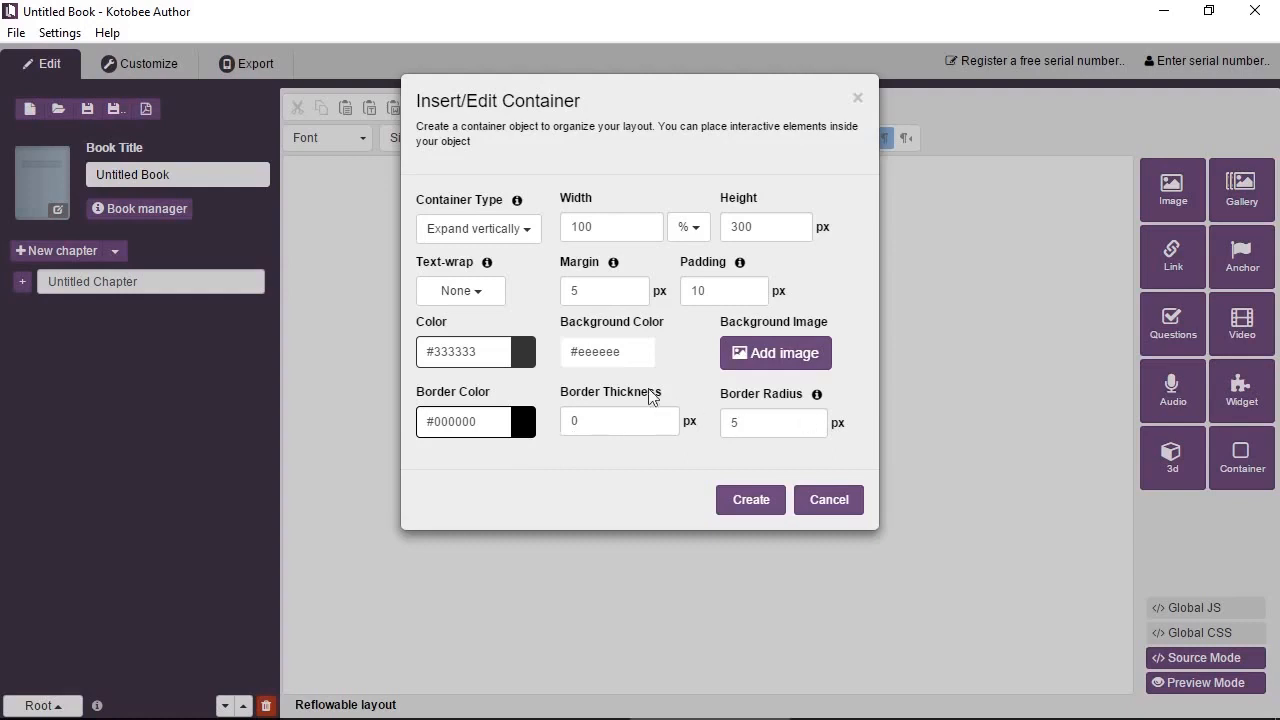
{"action": "left_click", "coordinate": [607, 351]}
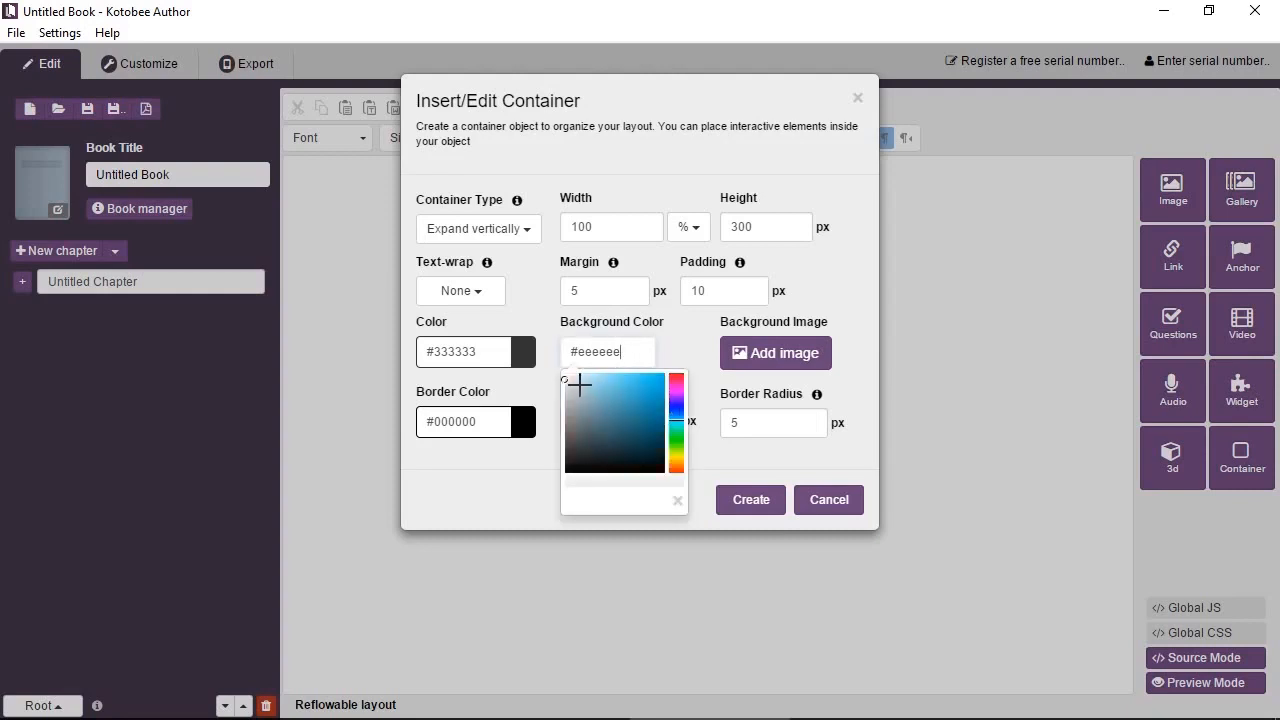
{"action": "left_click", "coordinate": [583, 378]}
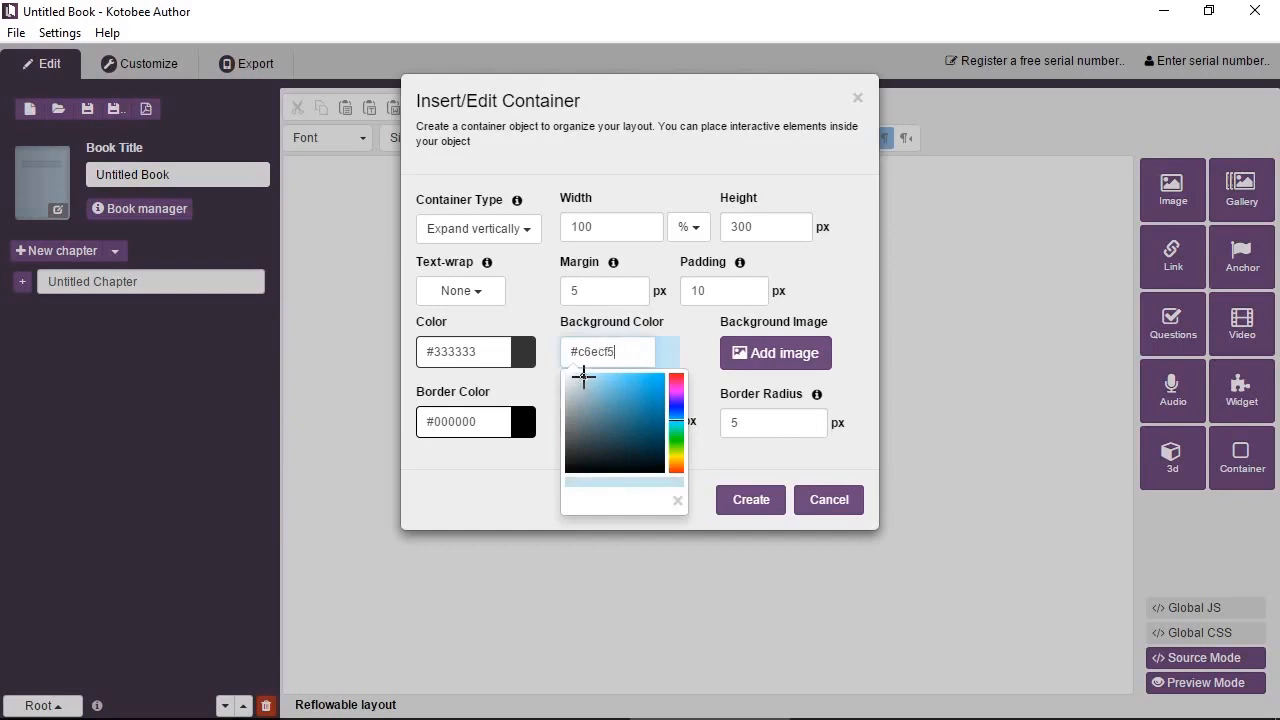
{"action": "mouse_move", "coordinate": [491, 387]}
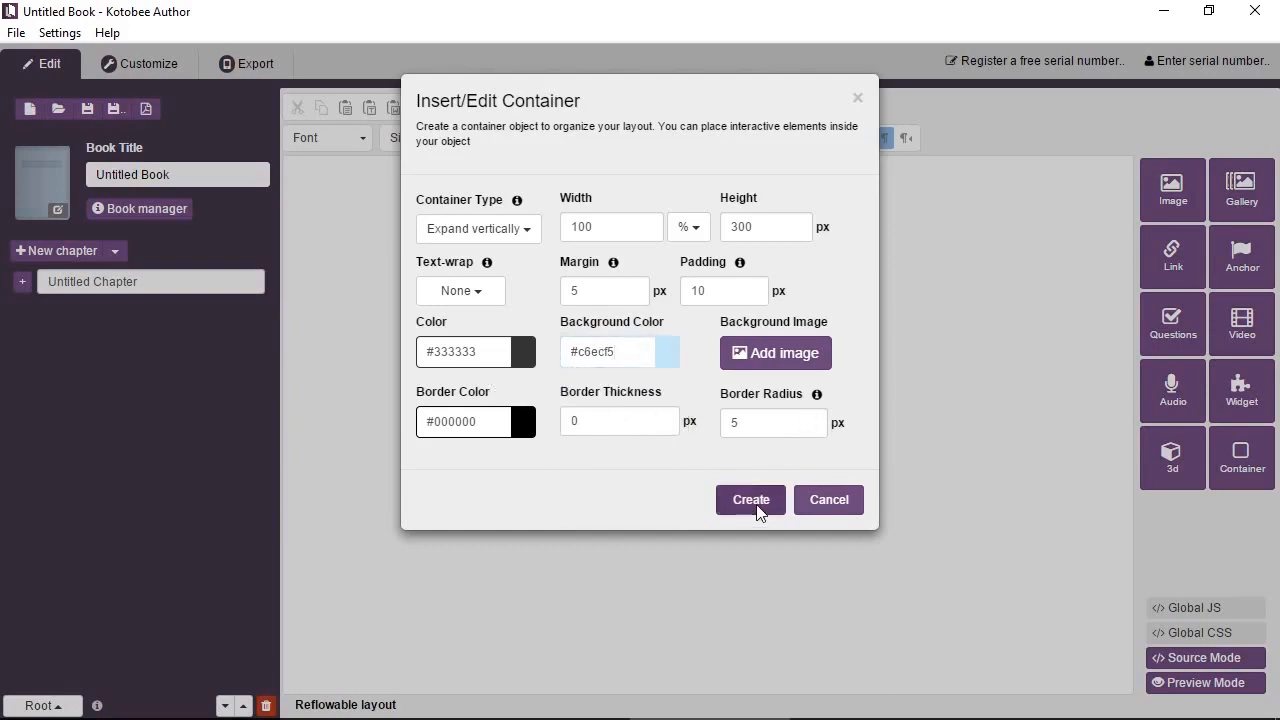
{"action": "left_click", "coordinate": [751, 499]}
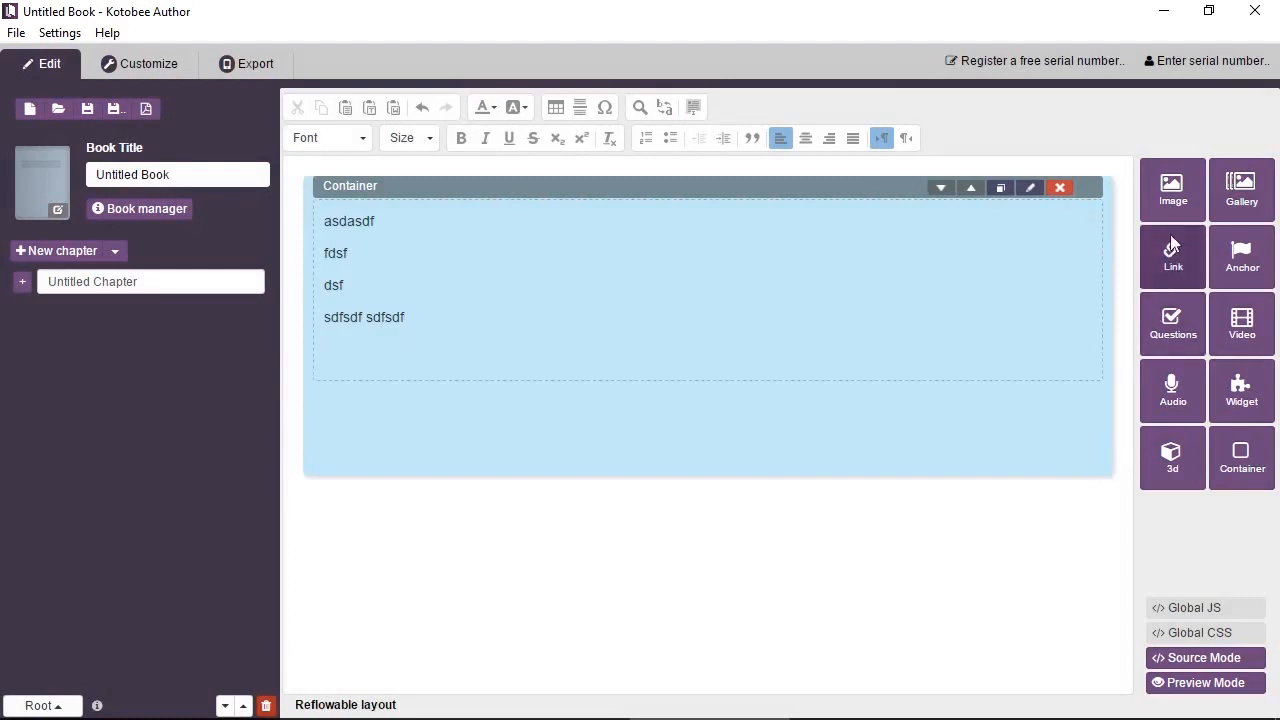
{"action": "mouse_move", "coordinate": [1185, 210]}
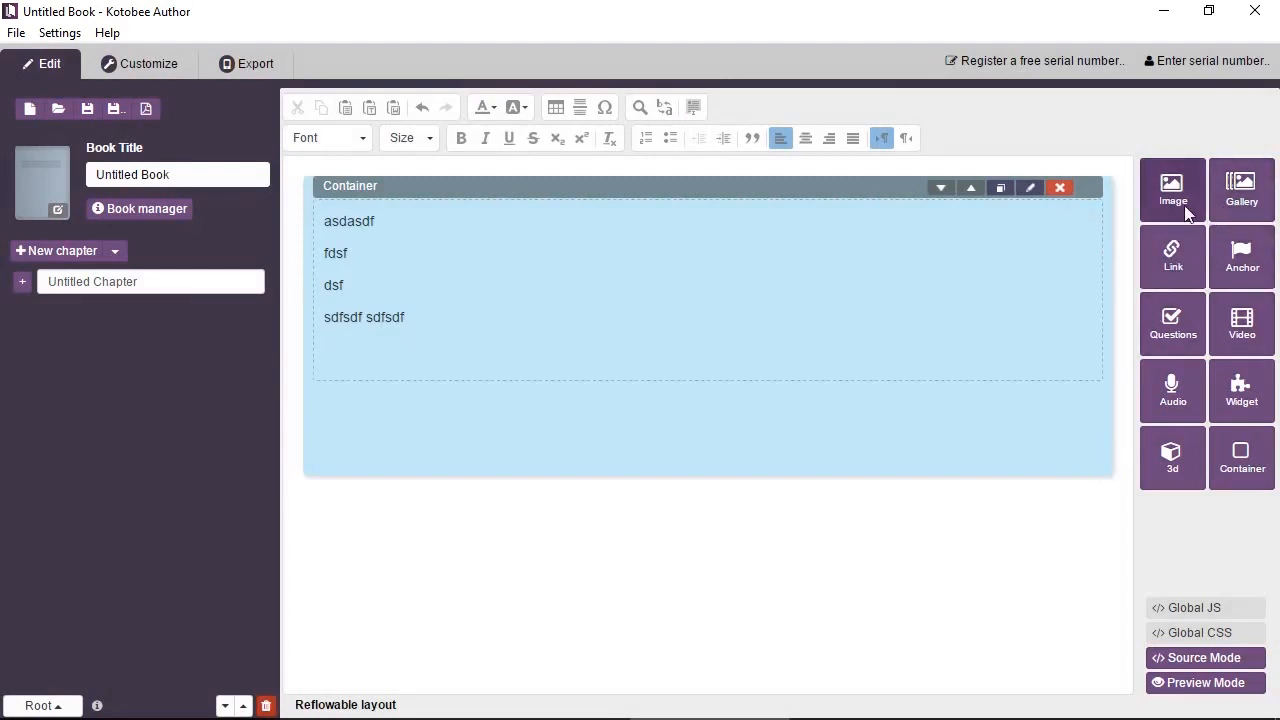
- Insert the elephant photo billy-elephant-la-zoo-101216-02.jpg from the Desktop into the container
{"action": "left_click", "coordinate": [1172, 189]}
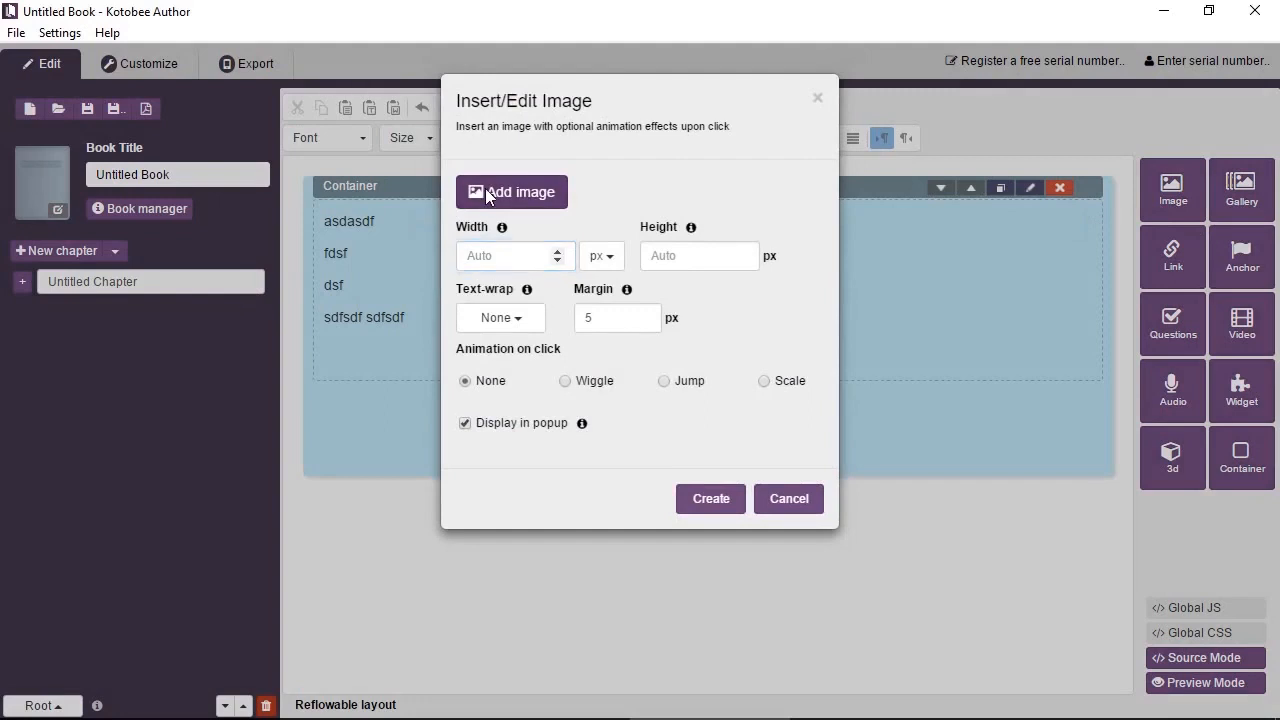
{"action": "left_click", "coordinate": [511, 191]}
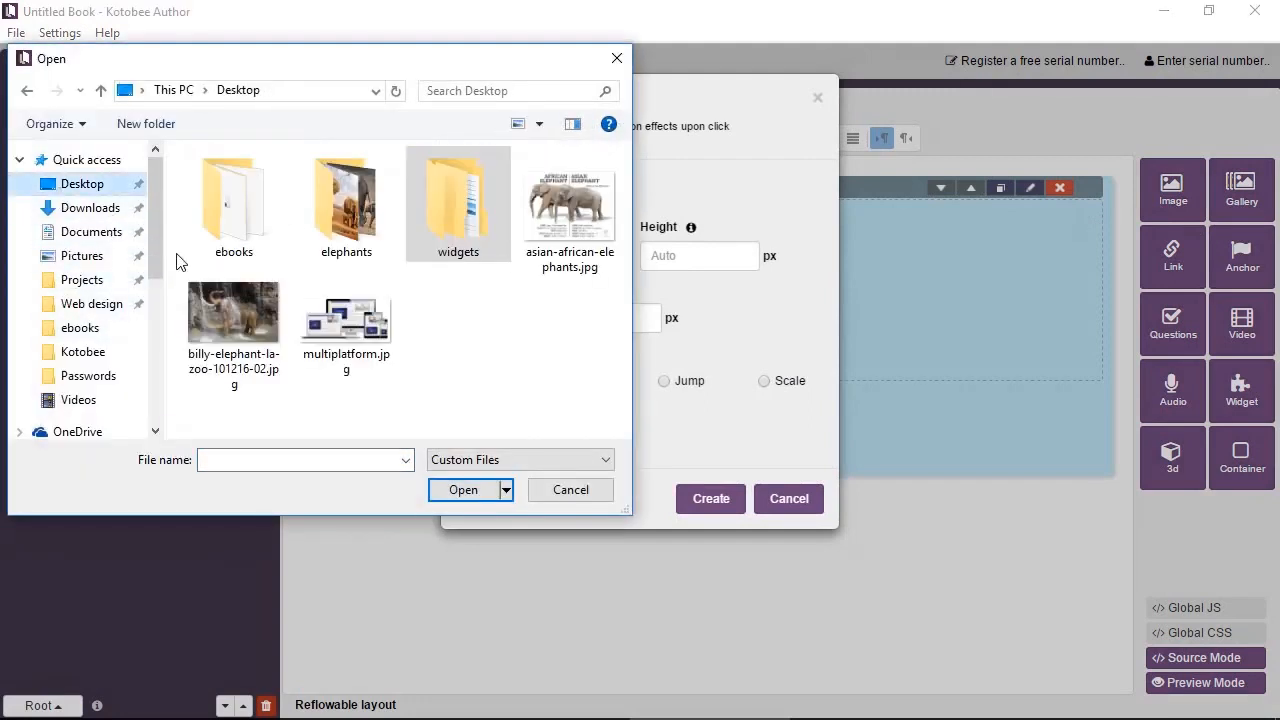
{"action": "left_click", "coordinate": [233, 315]}
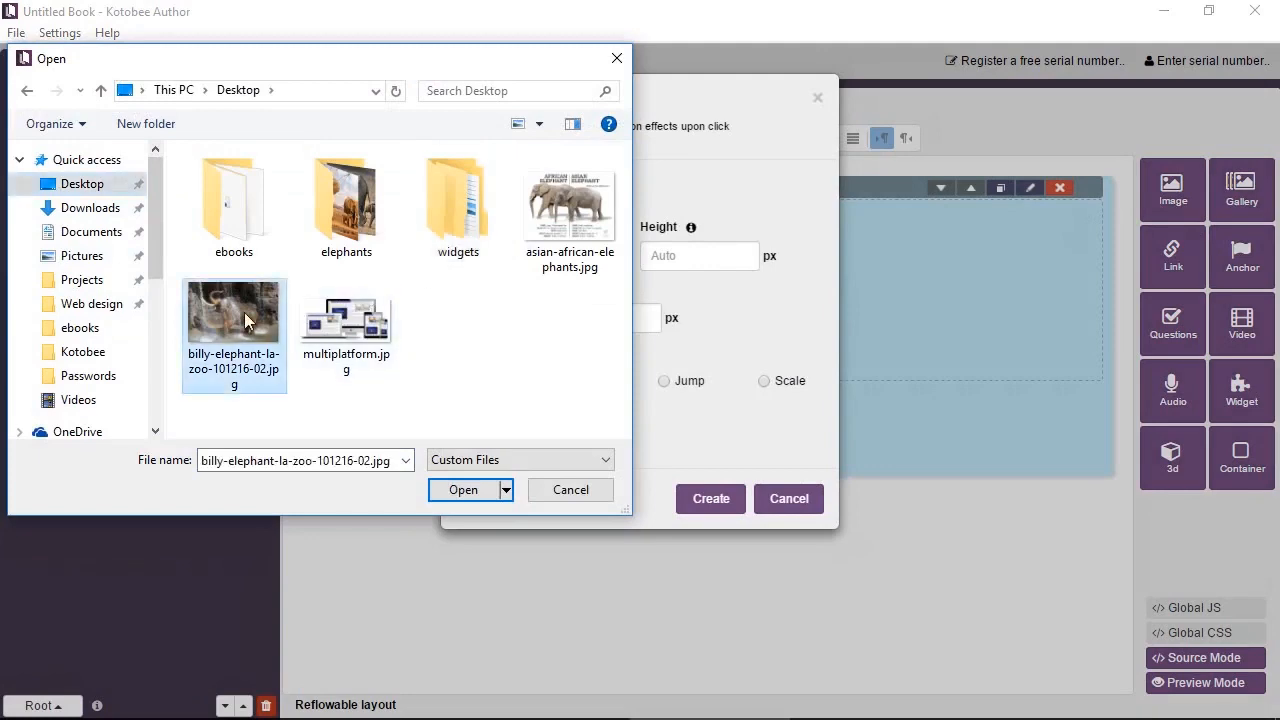
{"action": "left_click", "coordinate": [463, 489]}
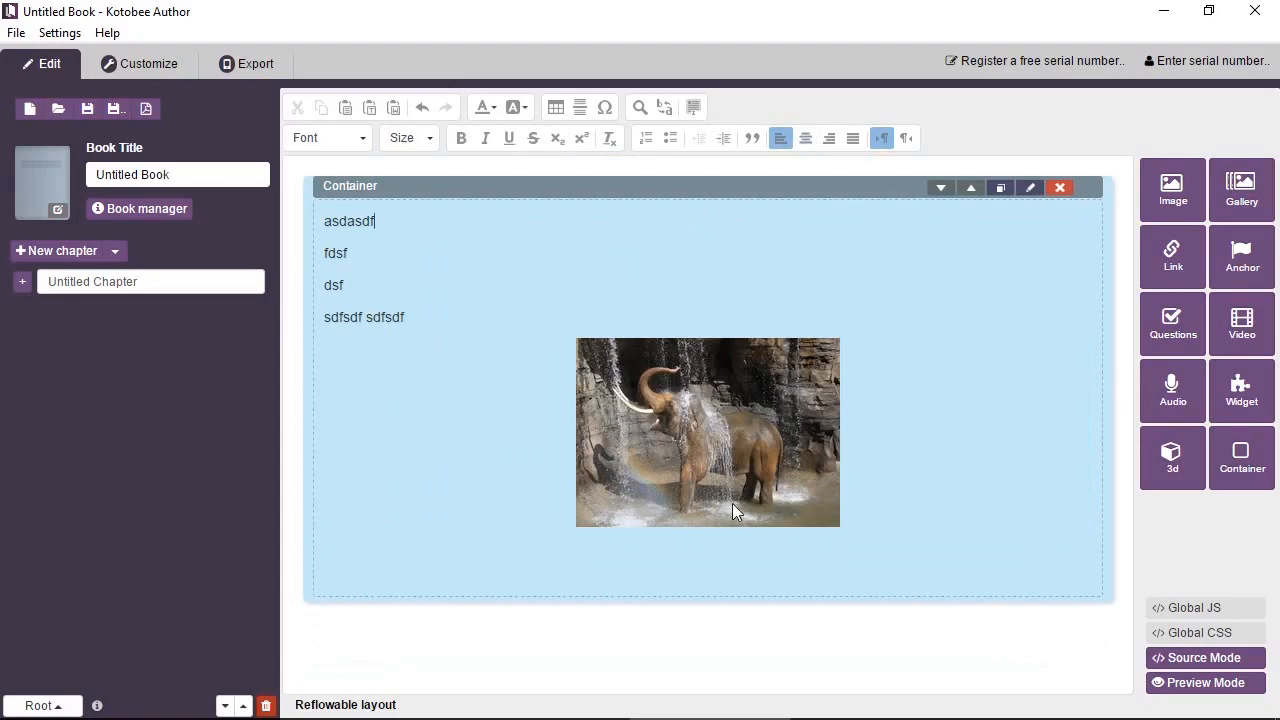
- Set the elephant image's text-wrap to Push left so text flows down its right side
{"action": "double_click", "coordinate": [707, 432]}
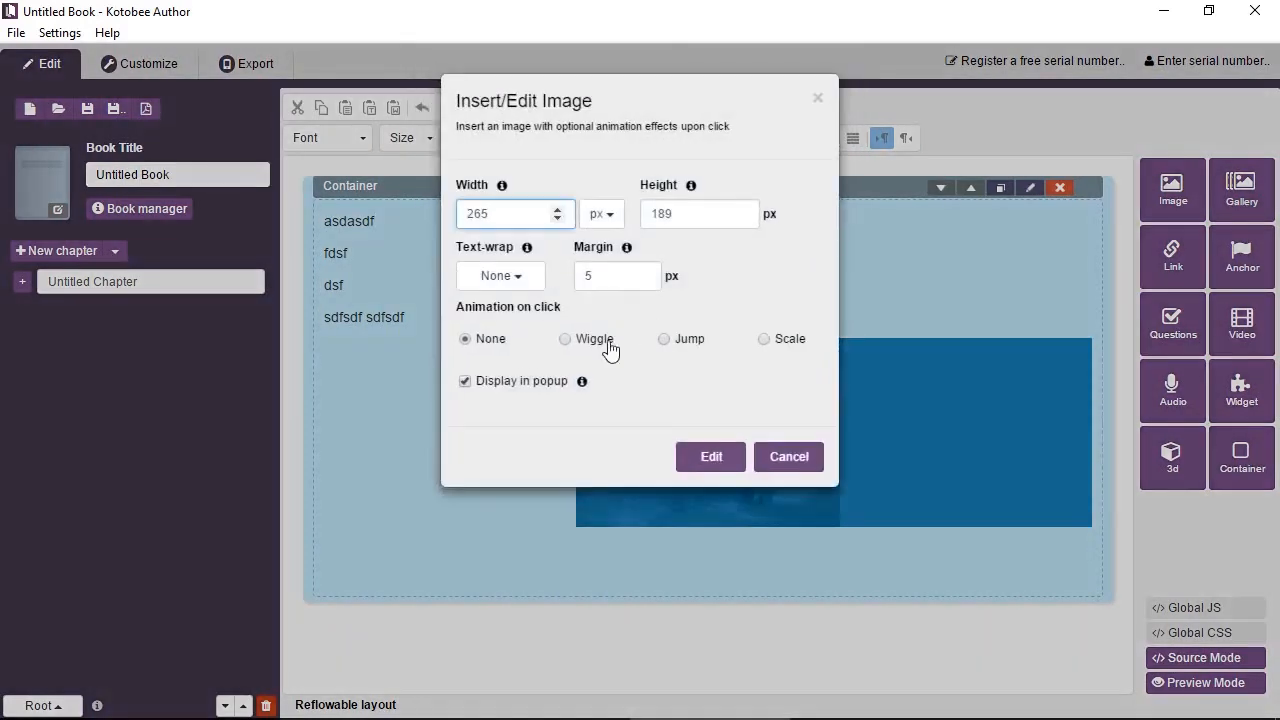
{"action": "left_click", "coordinate": [500, 276]}
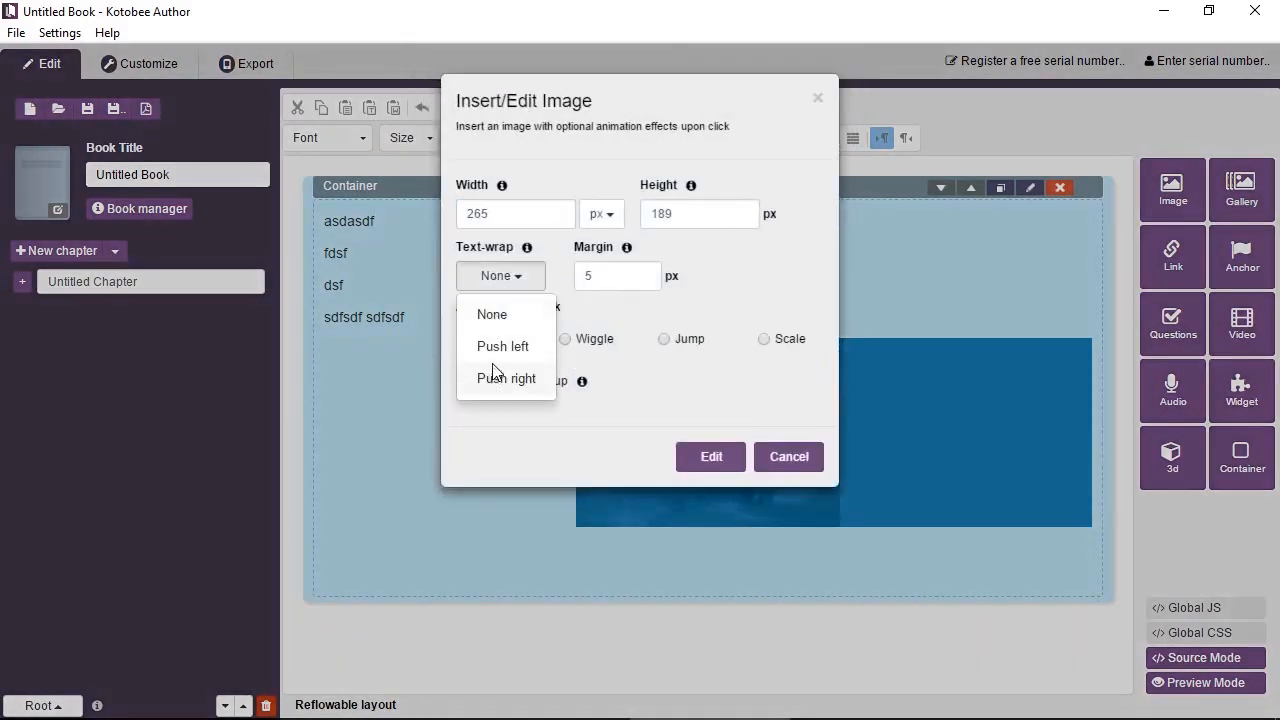
{"action": "left_click", "coordinate": [711, 456]}
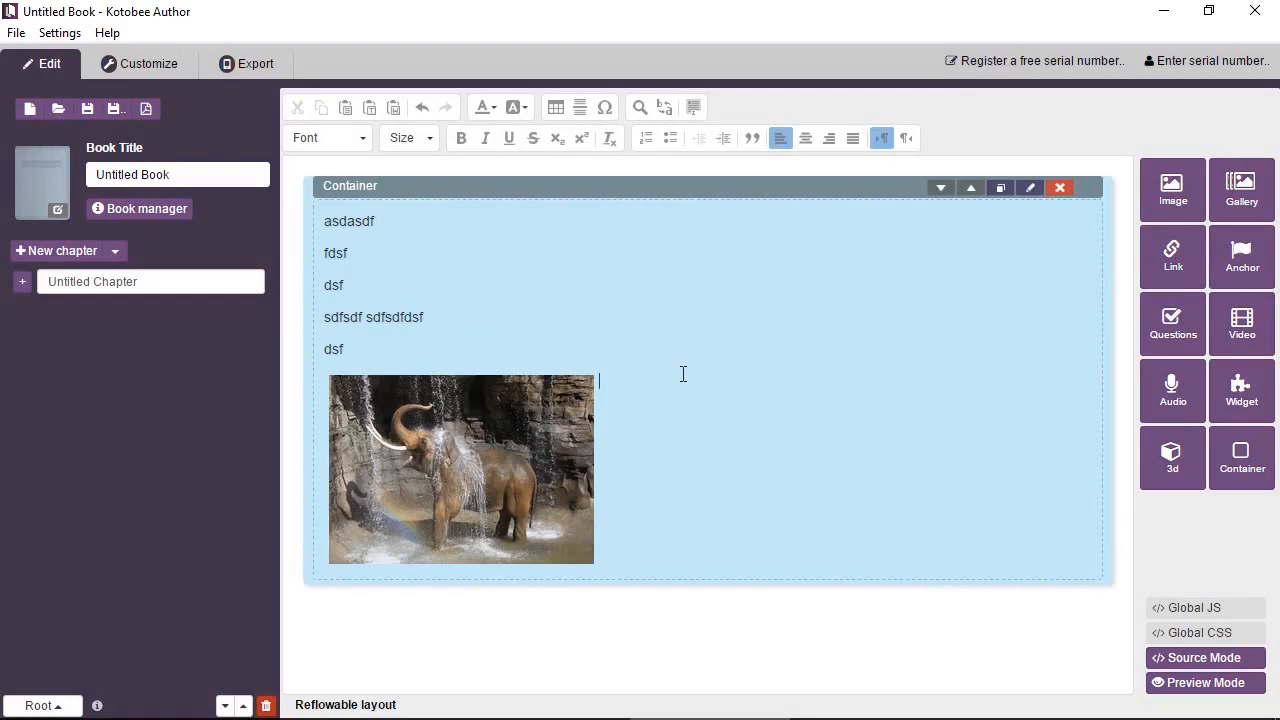
{"action": "scroll", "scroll_direction": "down", "scroll_amount": 3}
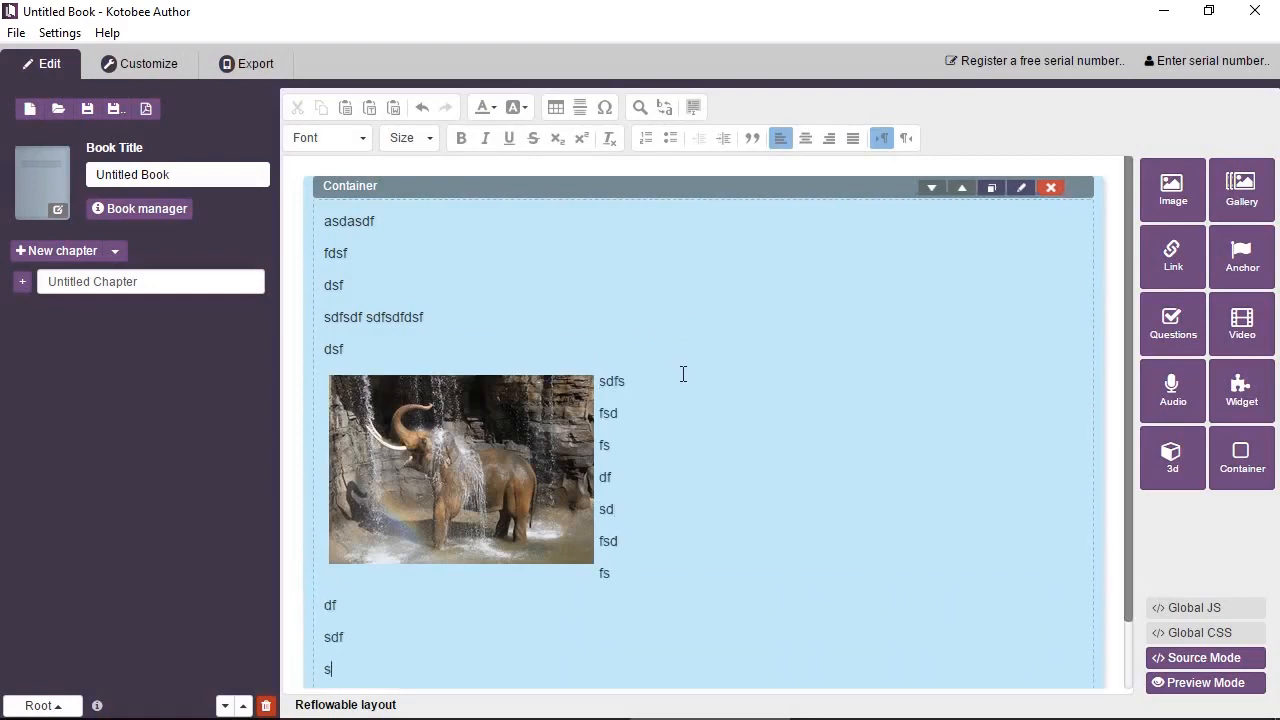
{"action": "scroll", "scroll_direction": "down", "scroll_amount": 3}
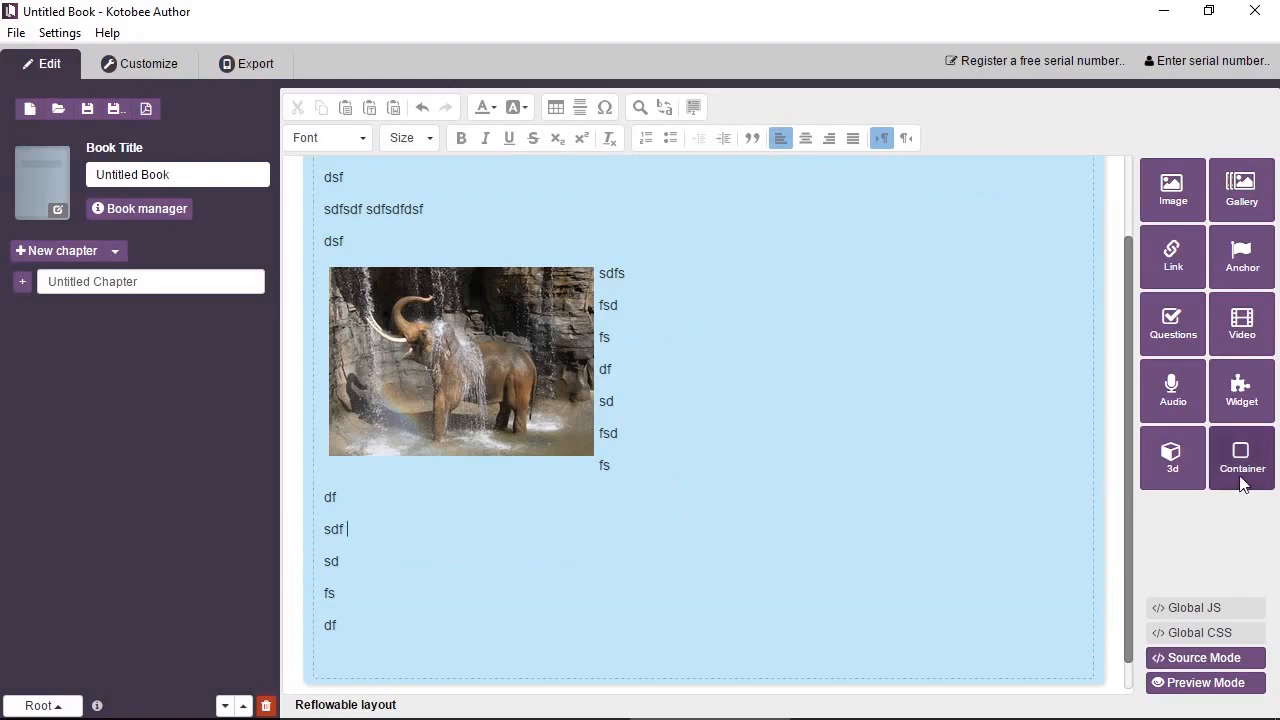
- Create a nested container with background #991c1c, text colour #fcfcfc and right text-wrap
{"action": "left_click", "coordinate": [1241, 458]}
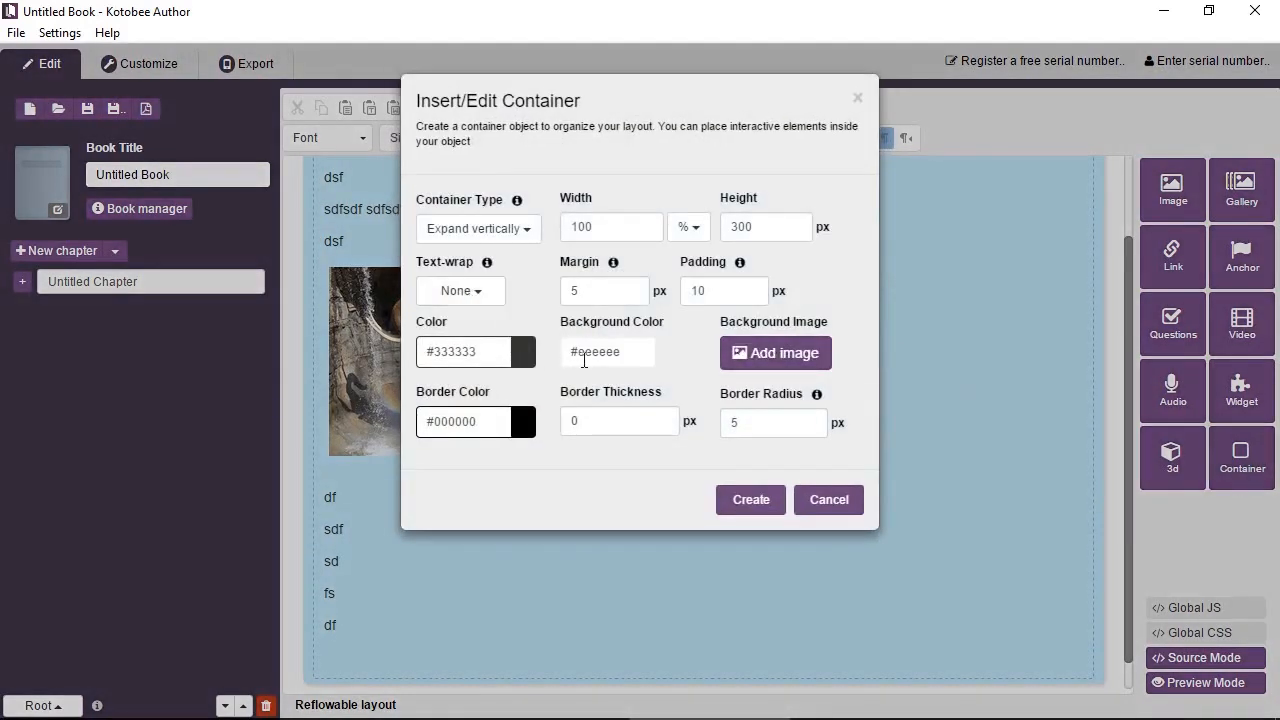
{"action": "left_click", "coordinate": [608, 351]}
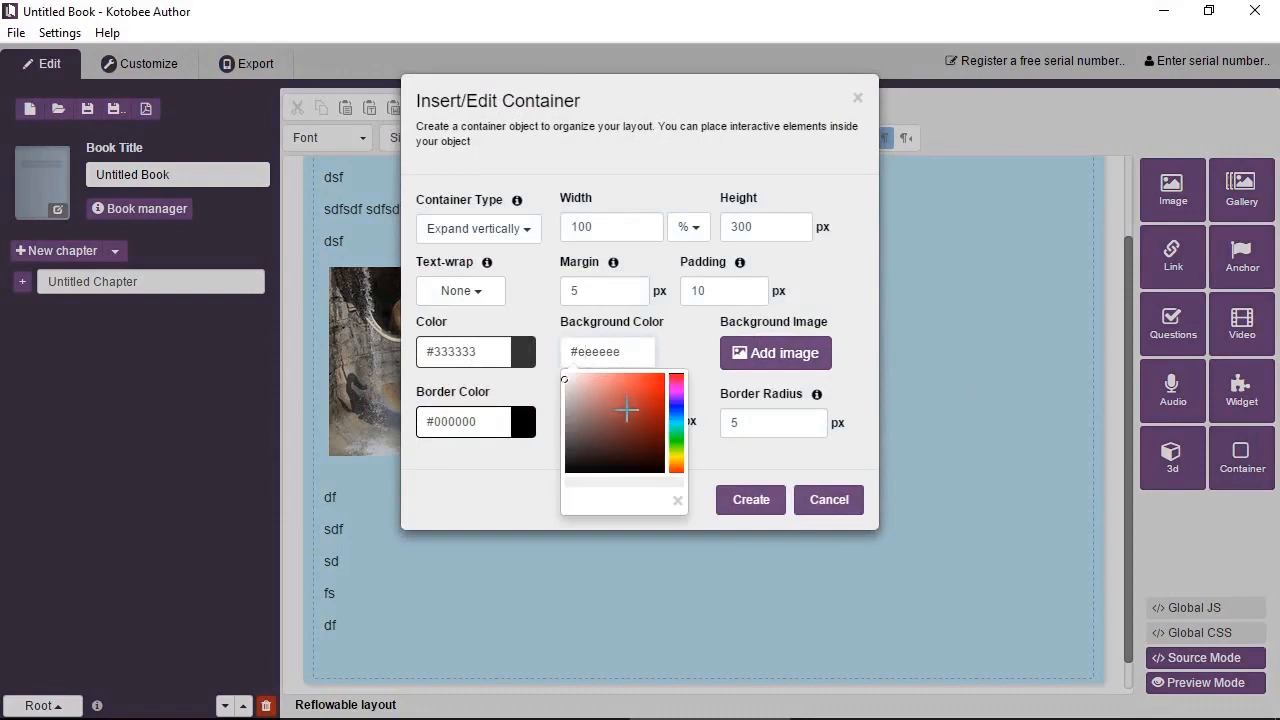
{"action": "left_click", "coordinate": [645, 413]}
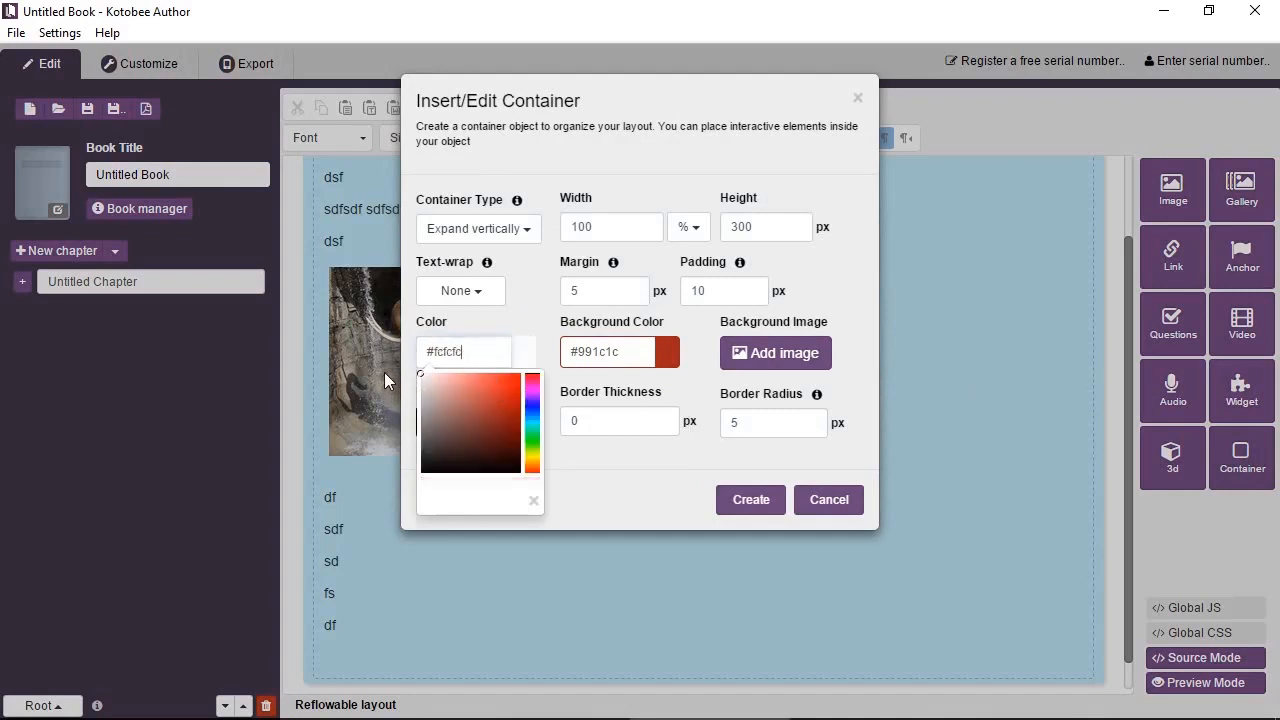
{"action": "left_click", "coordinate": [460, 290]}
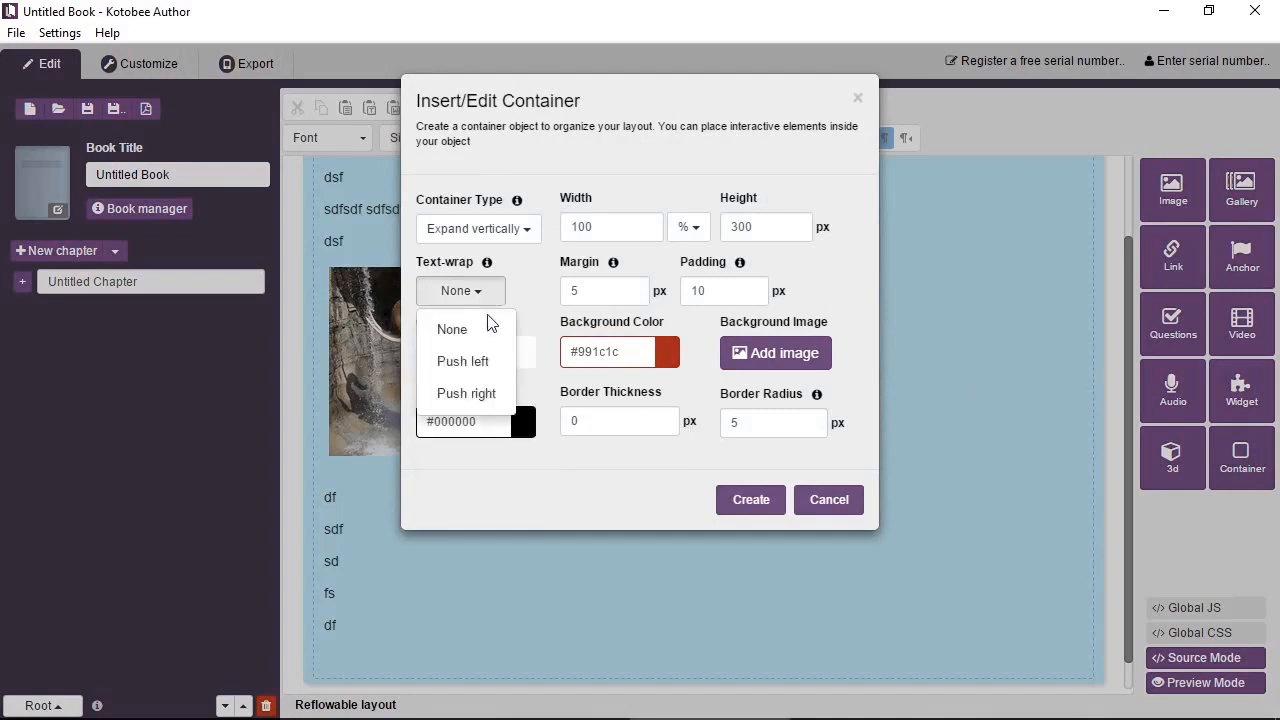
{"action": "left_click", "coordinate": [750, 499]}
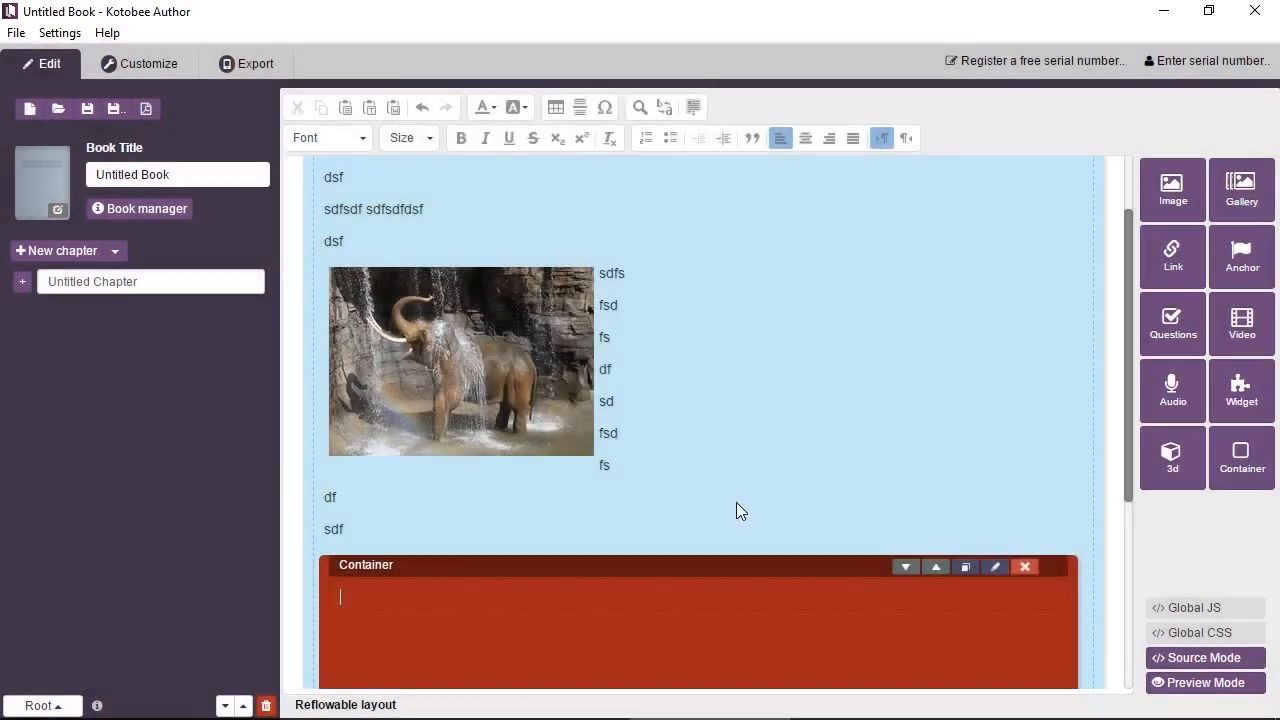
- Add text lines flowing down the left of the right-floated red container and keep editing
{"action": "scroll", "scroll_direction": "down", "scroll_amount": 3}
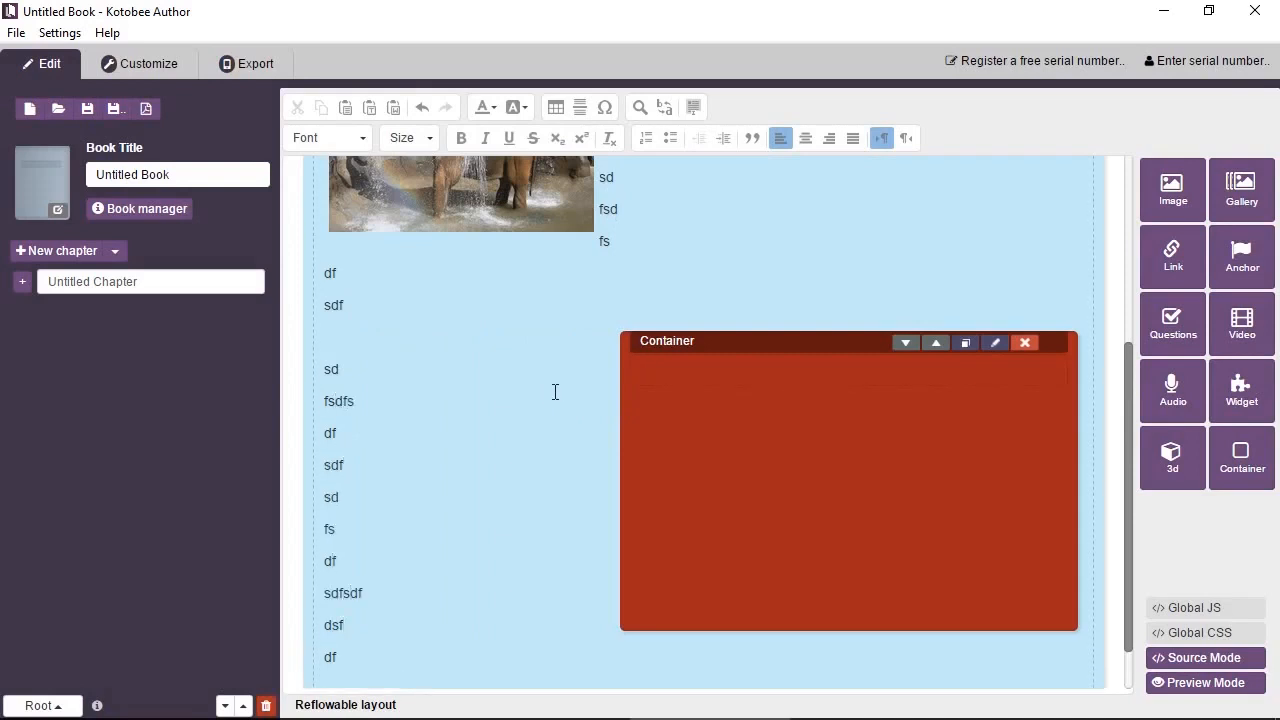
{"action": "mouse_move", "coordinate": [891, 559]}
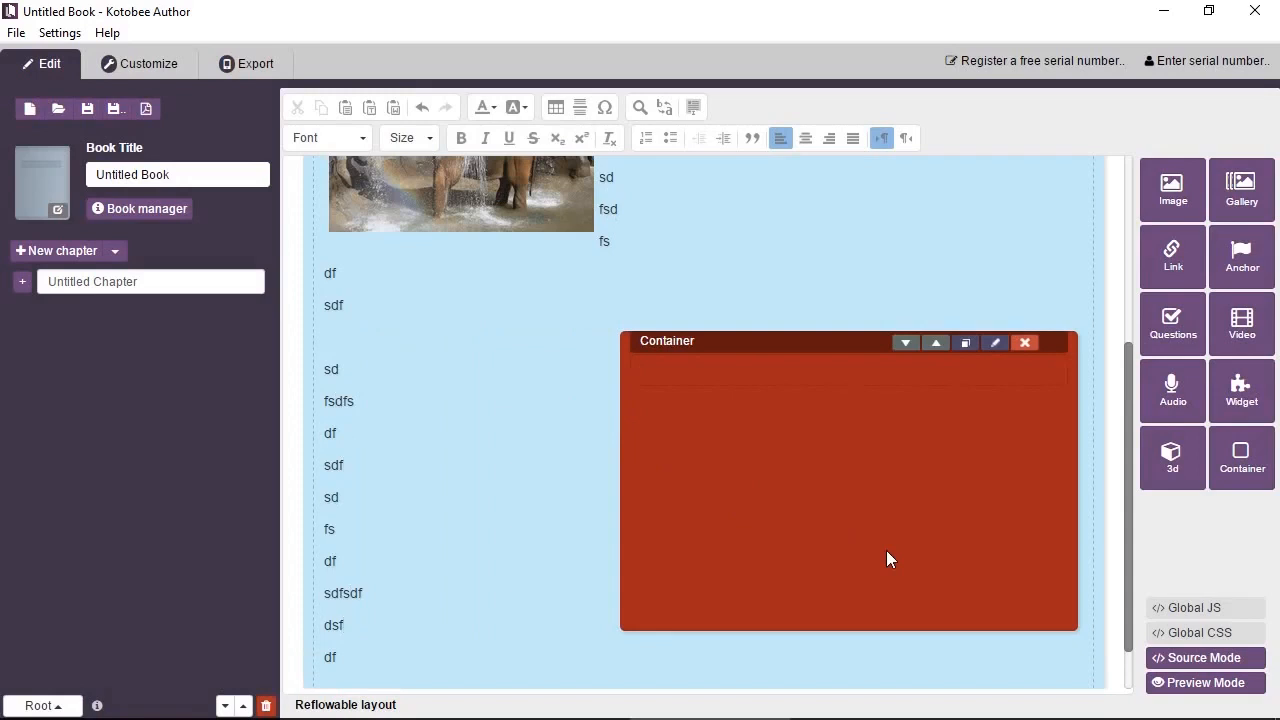
{"action": "mouse_move", "coordinate": [1060, 611]}
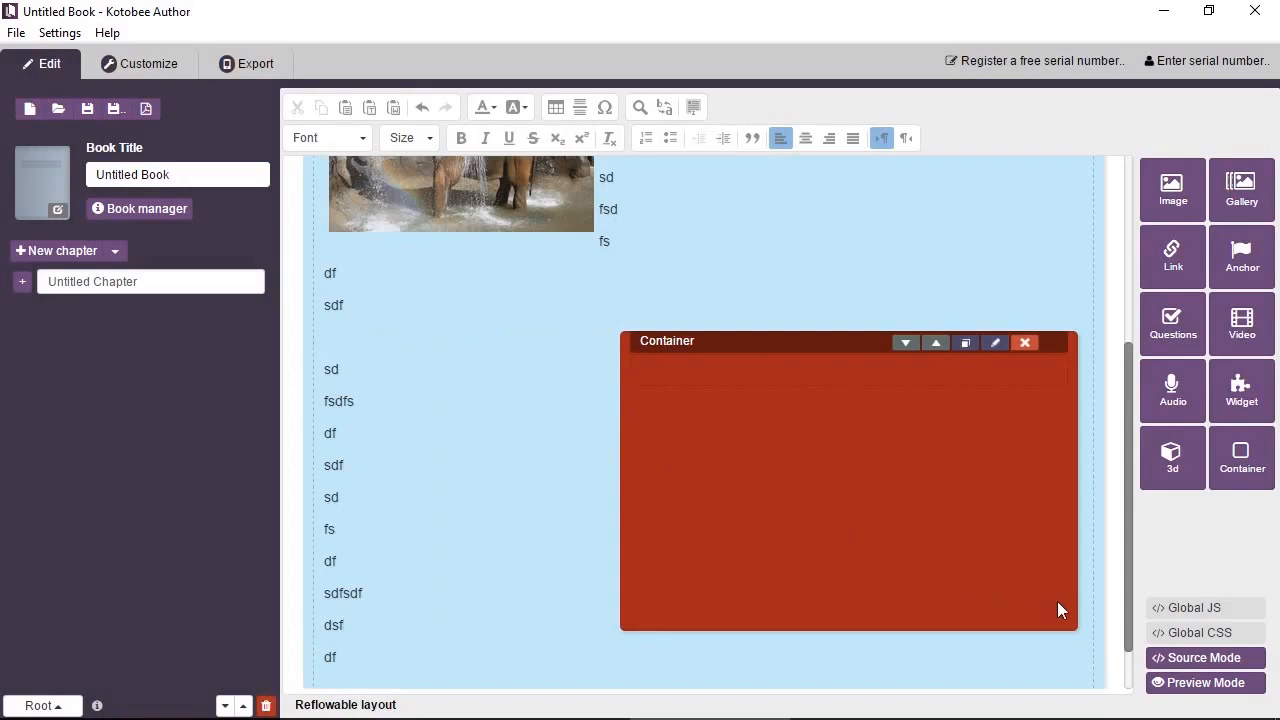
{"action": "mouse_move", "coordinate": [1065, 607]}
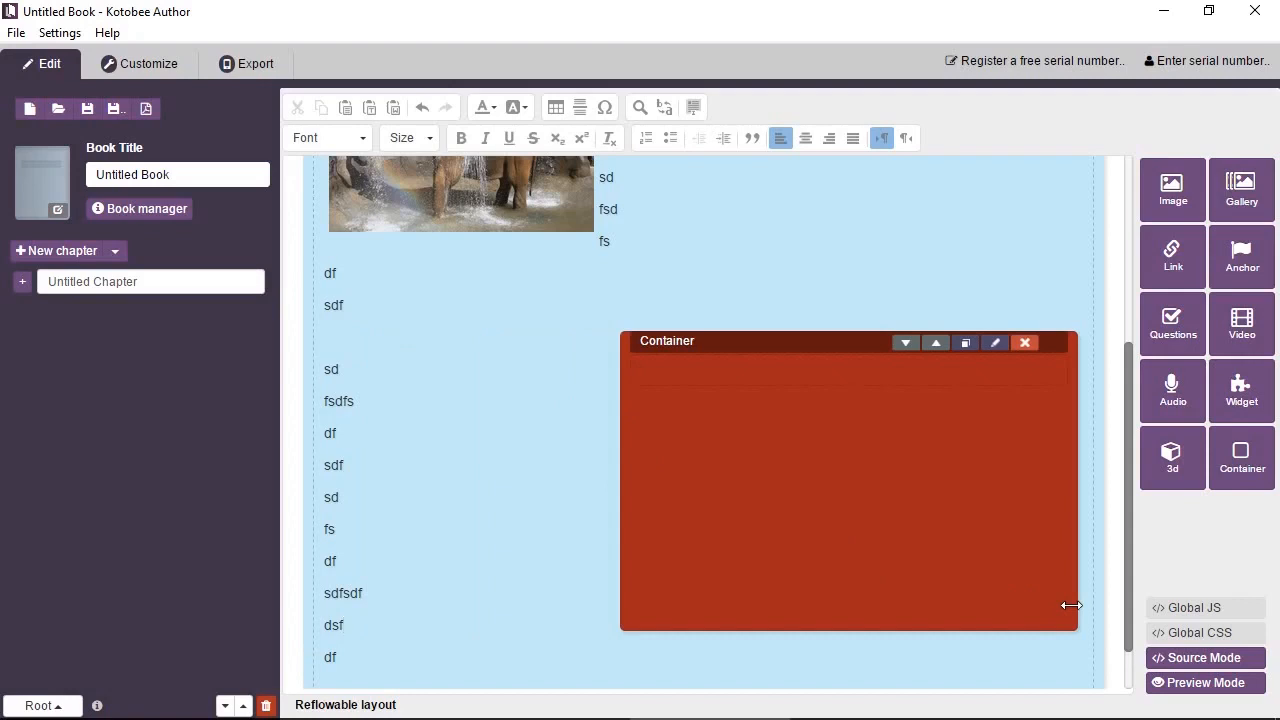
{"action": "mouse_move", "coordinate": [1045, 601]}
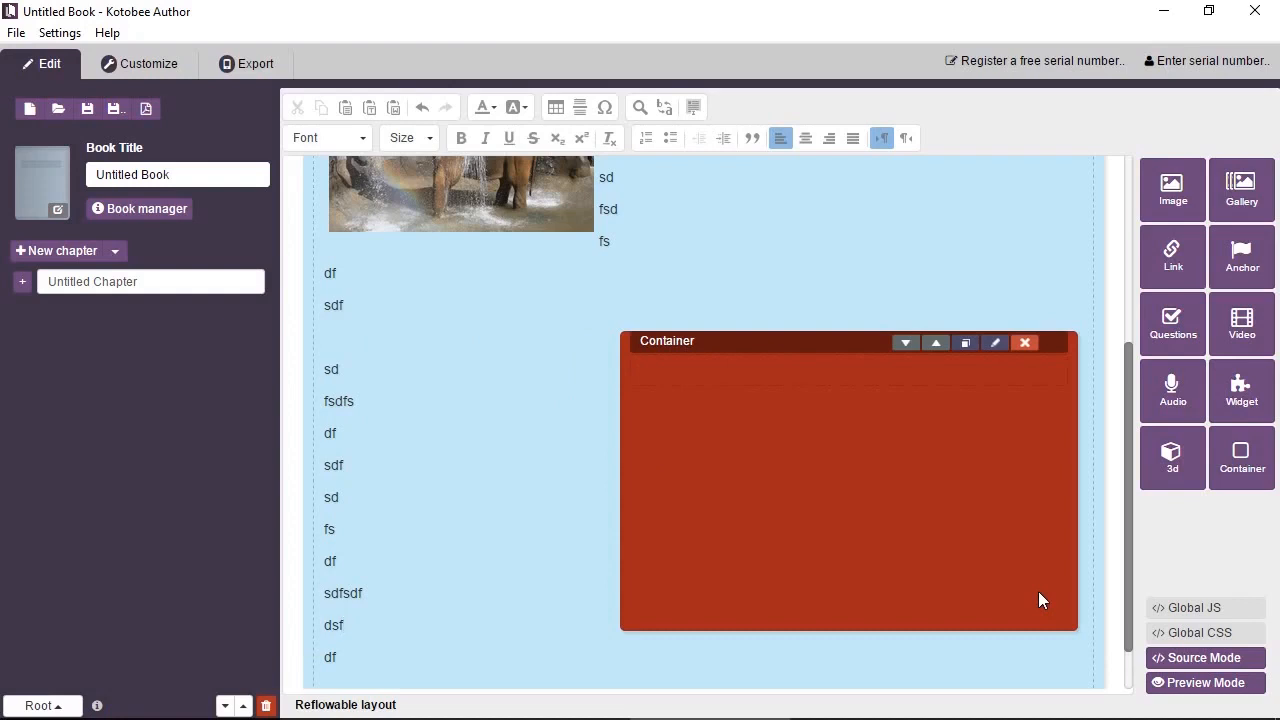
{"action": "left_click", "coordinate": [344, 625]}
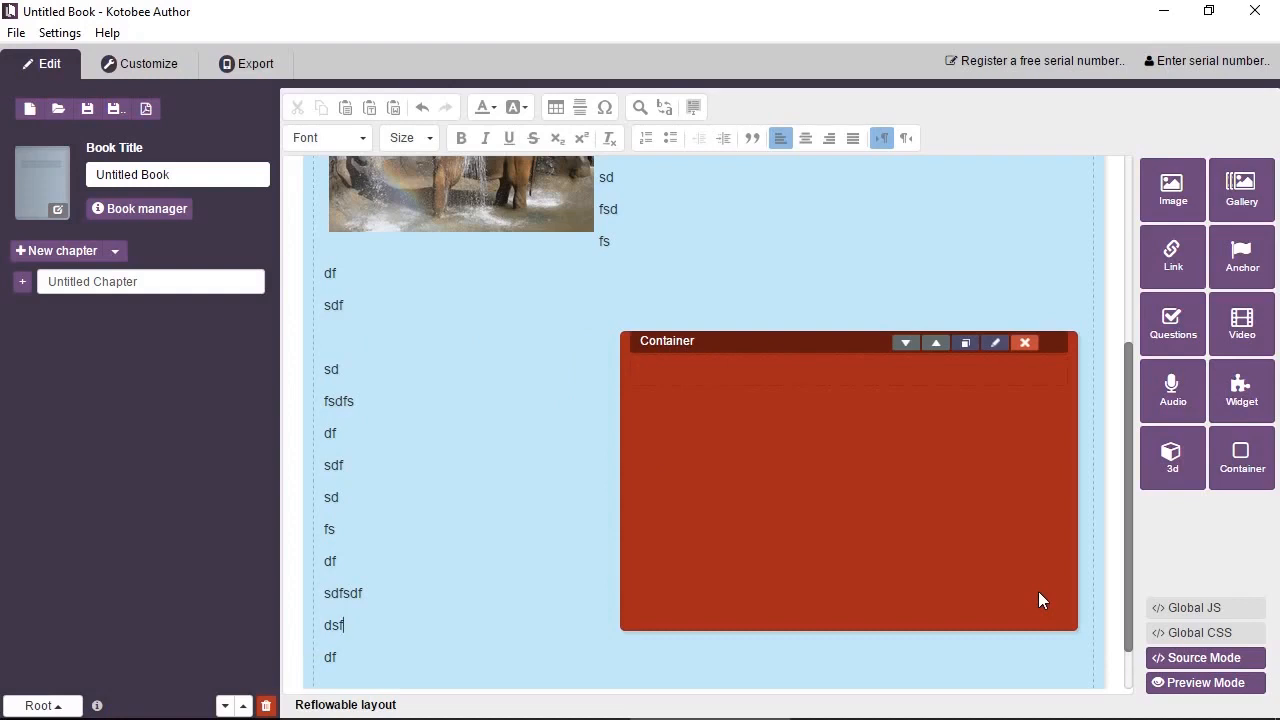